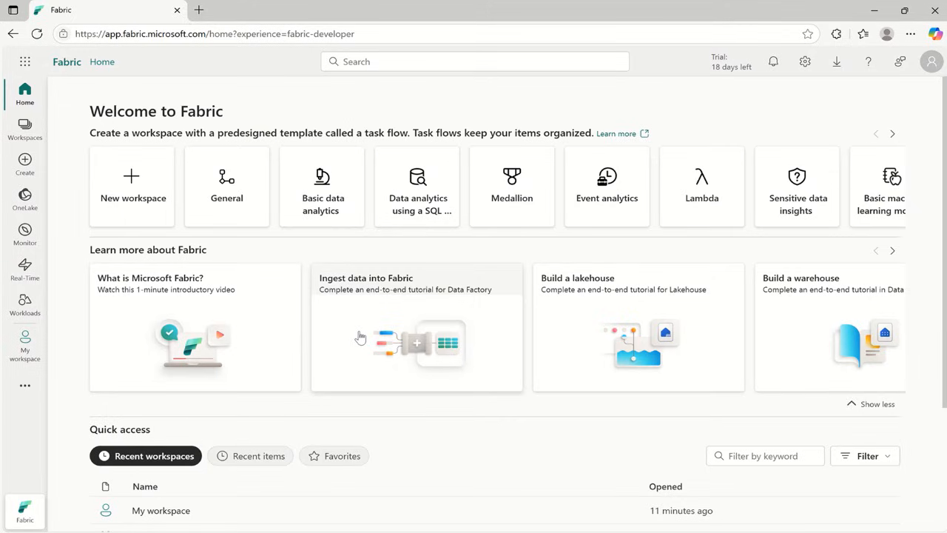
pyautogui.moveTo(301, 347)
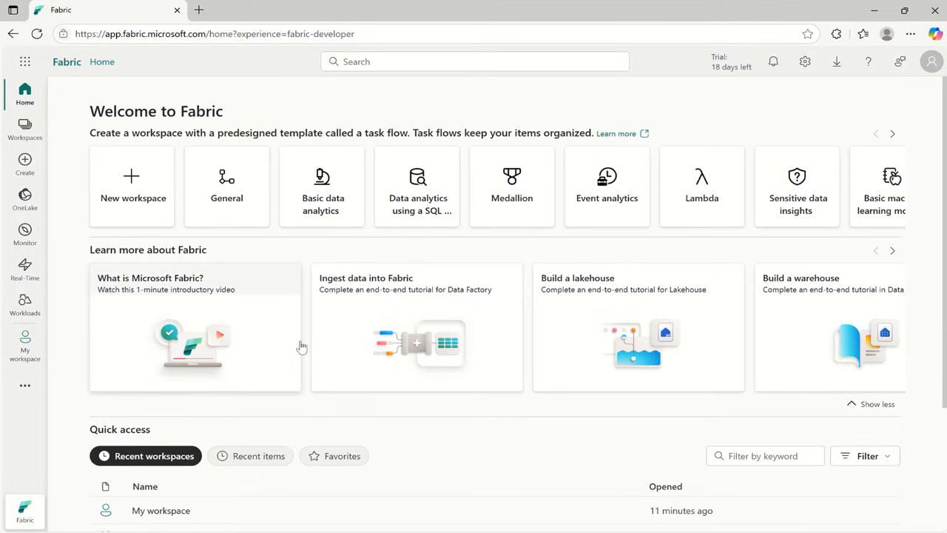
pyautogui.moveTo(418, 393)
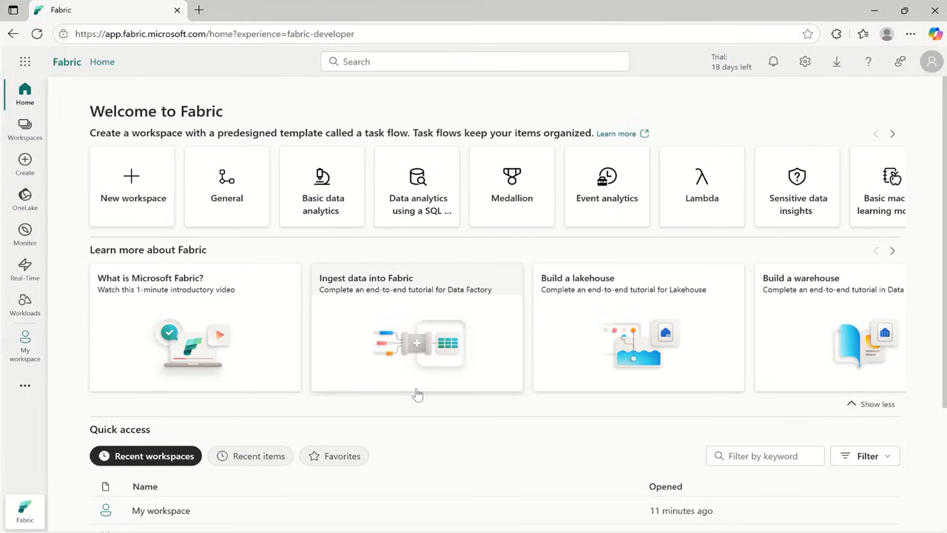
pyautogui.moveTo(405, 395)
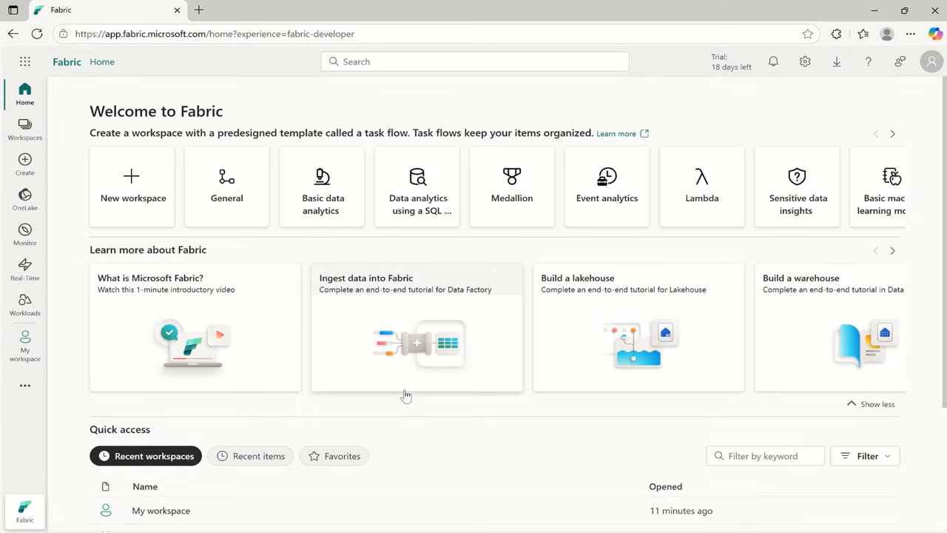
pyautogui.moveTo(385, 364)
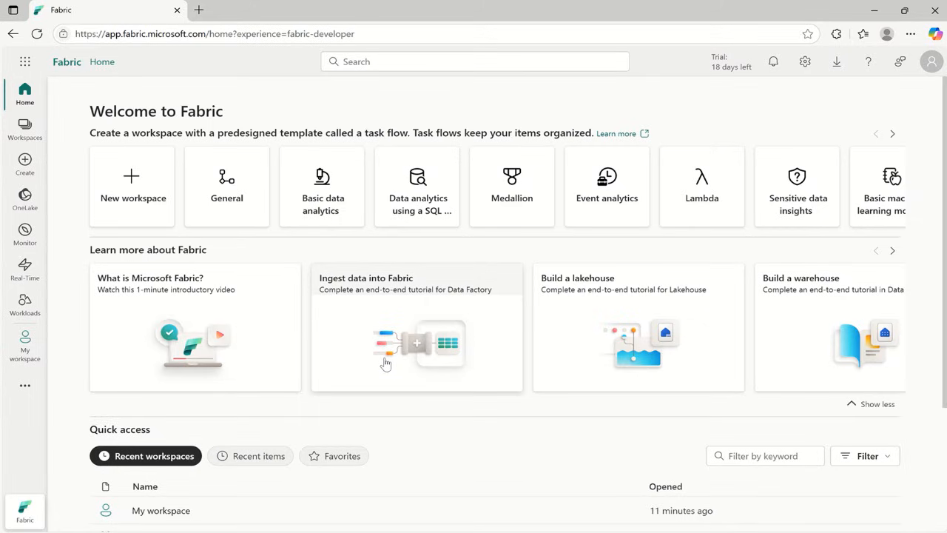
pyautogui.moveTo(542, 317)
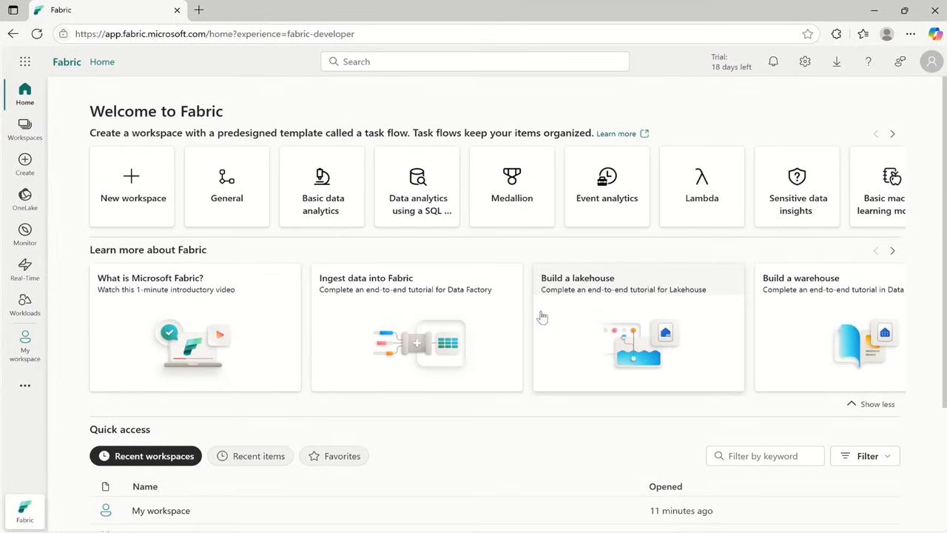
pyautogui.moveTo(502, 386)
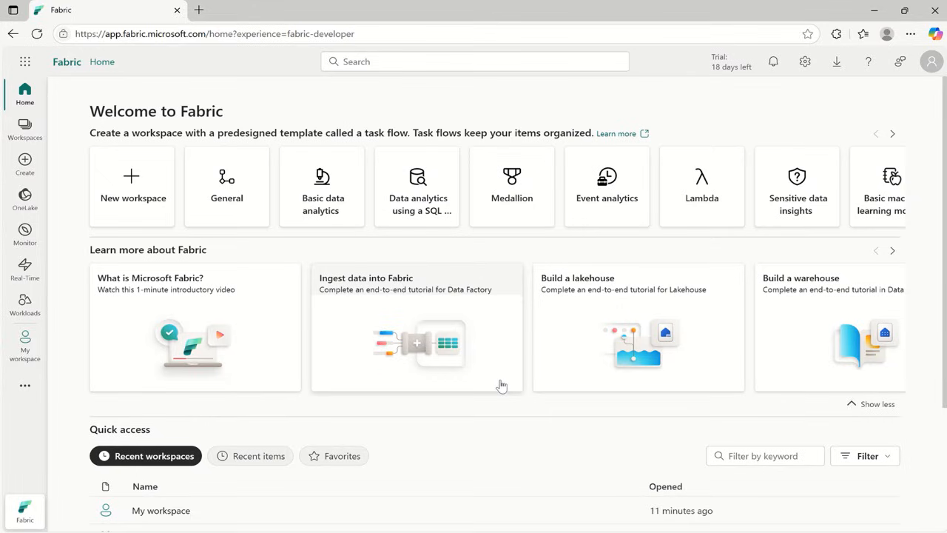
pyautogui.moveTo(399, 407)
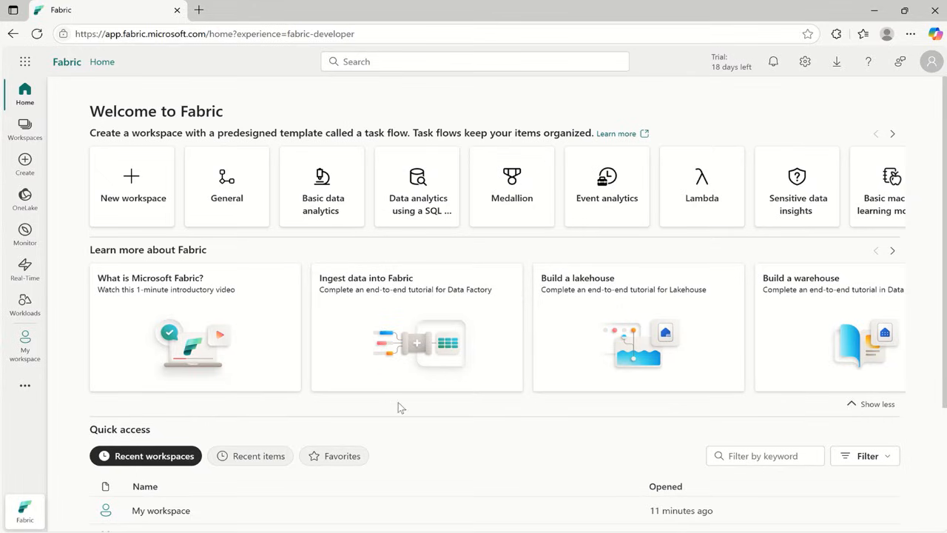
pyautogui.moveTo(388, 406)
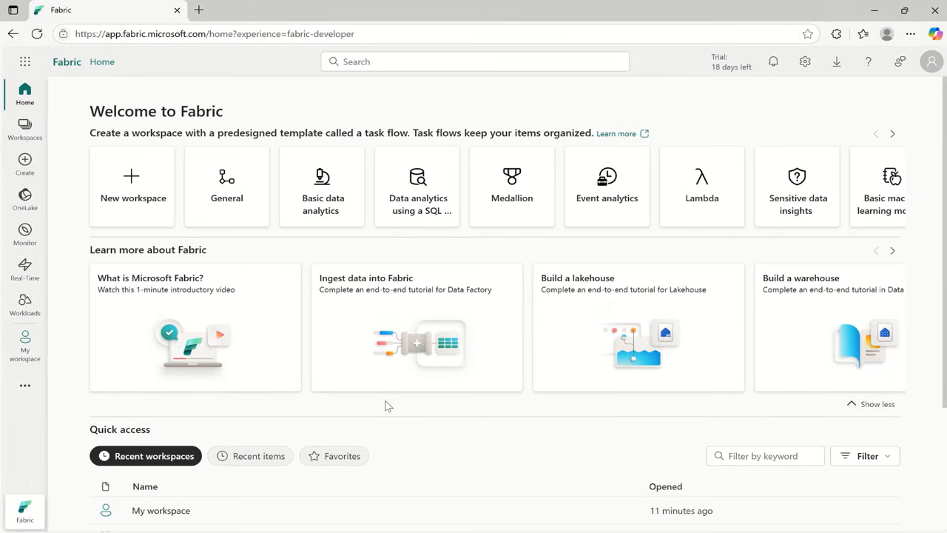
pyautogui.moveTo(302, 88)
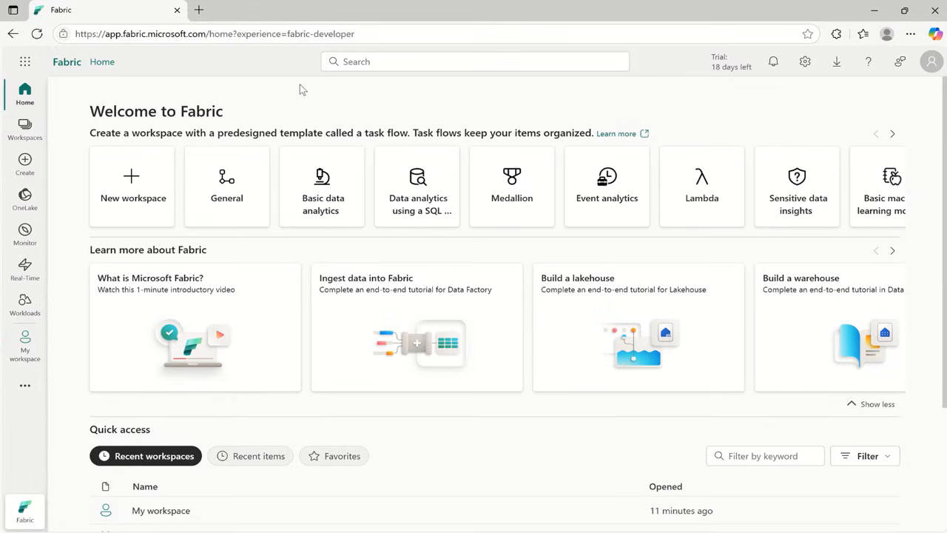
pyautogui.moveTo(218, 94)
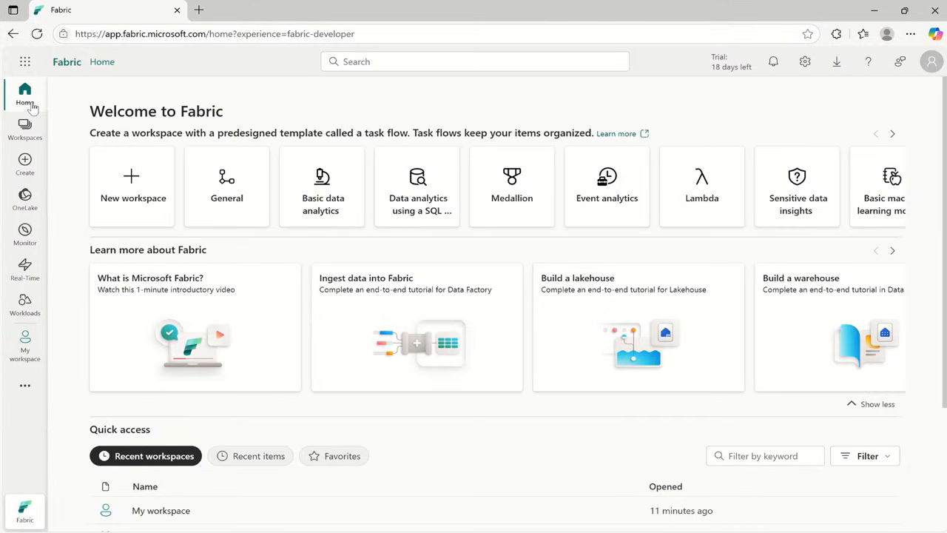
pyautogui.moveTo(24, 162)
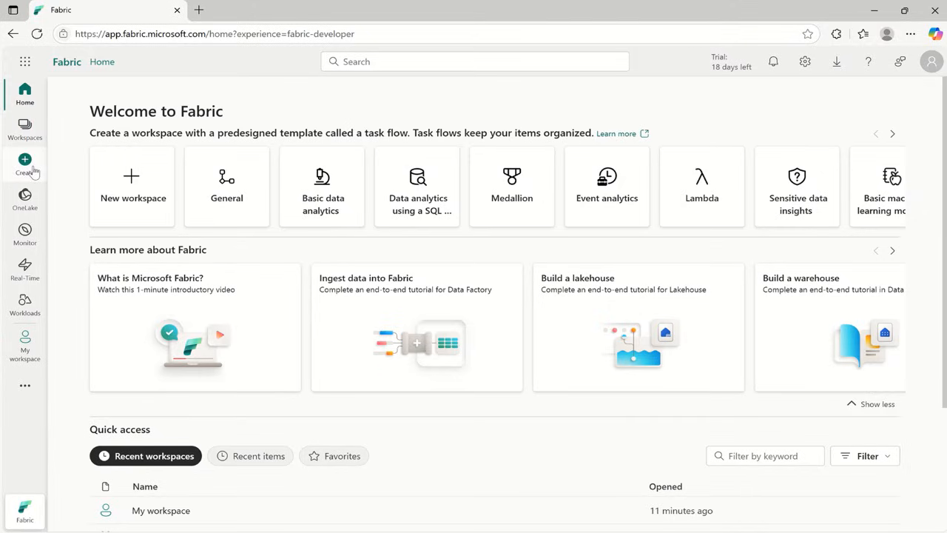
pyautogui.moveTo(25, 197)
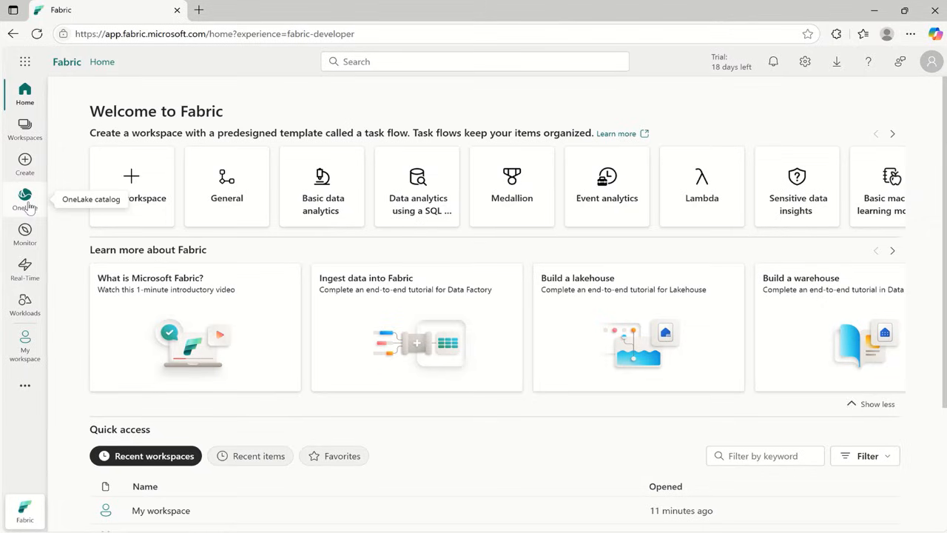
pyautogui.moveTo(25, 269)
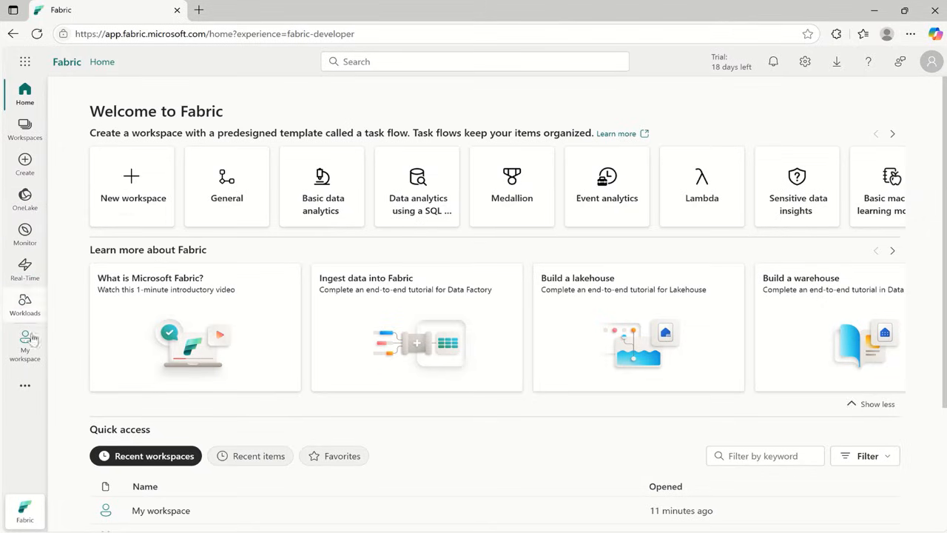
pyautogui.moveTo(30, 347)
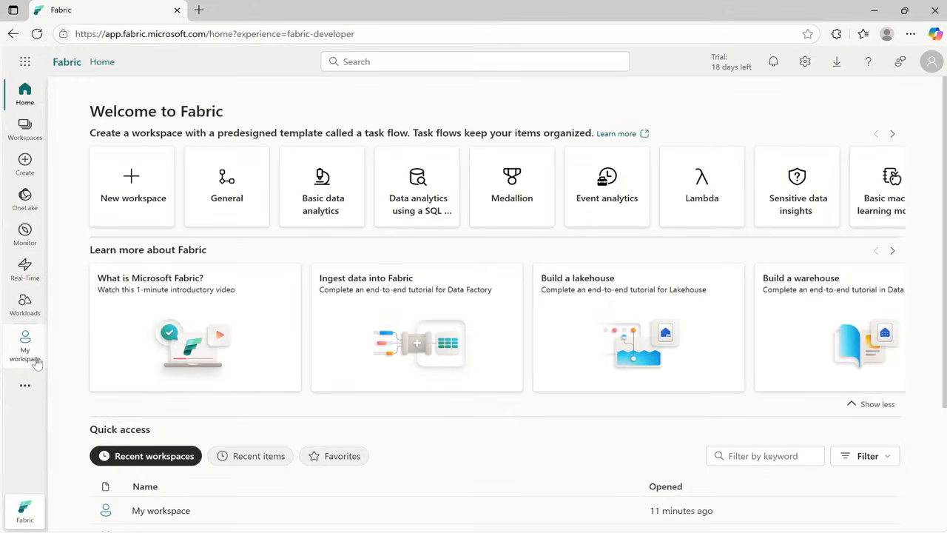
pyautogui.moveTo(35, 363)
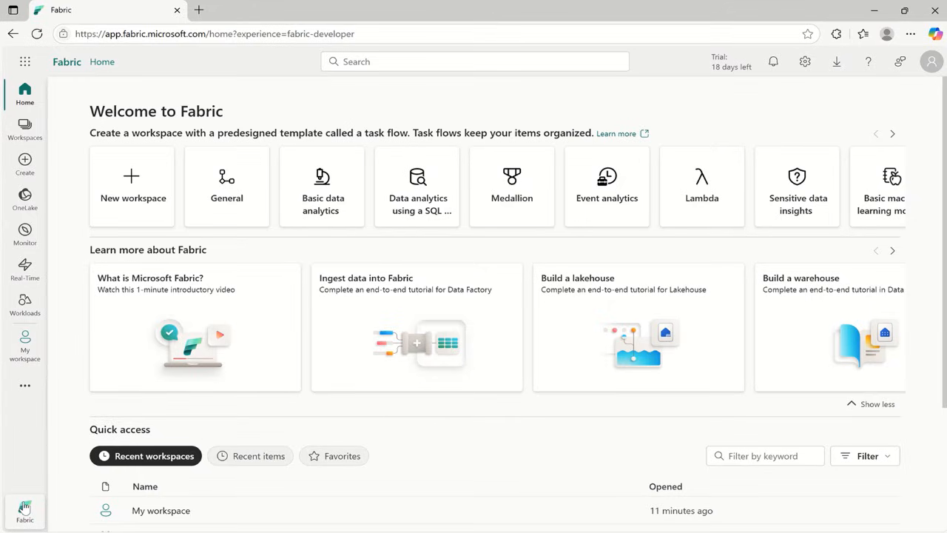
# Preview the experience switcher, help resources and downloadable tools list, then close them.
pyautogui.click(25, 511)
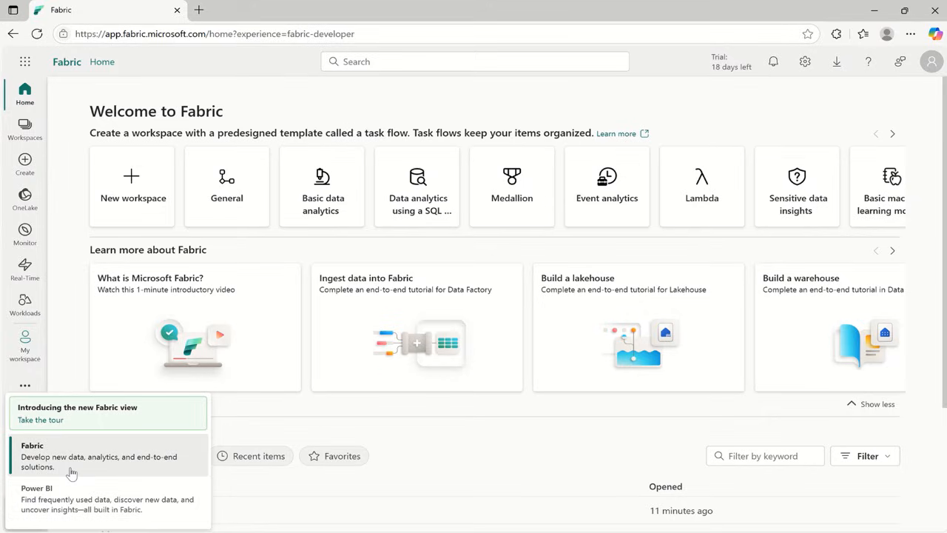
pyautogui.moveTo(59, 502)
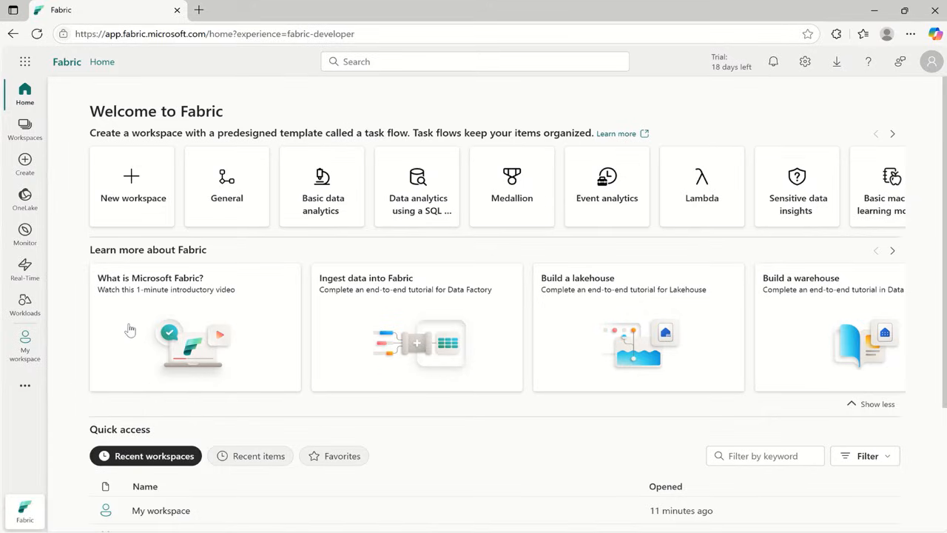
pyautogui.moveTo(804, 62)
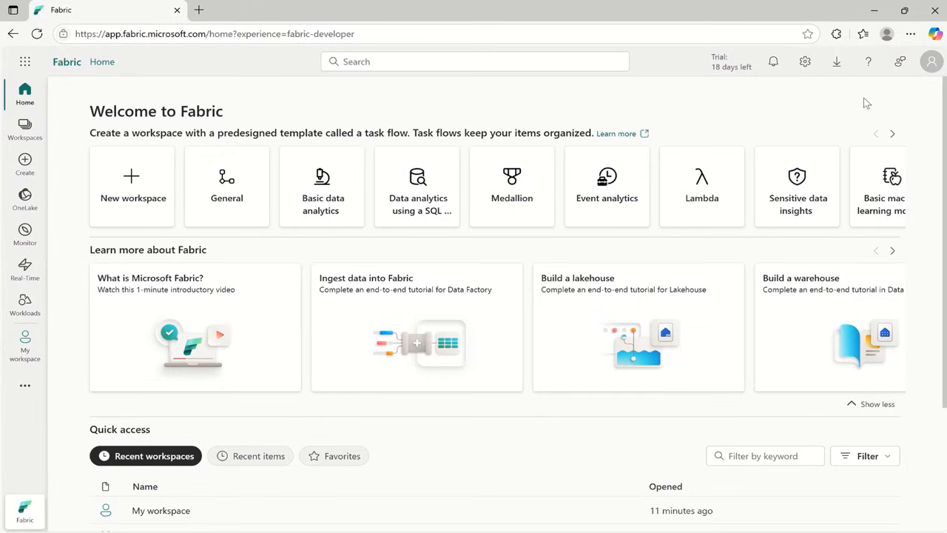
pyautogui.moveTo(868, 61)
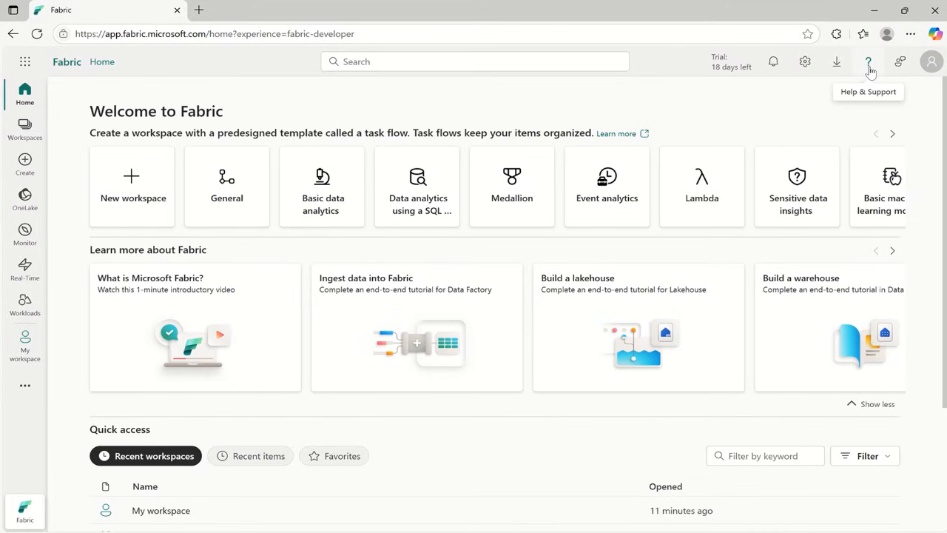
pyautogui.click(868, 61)
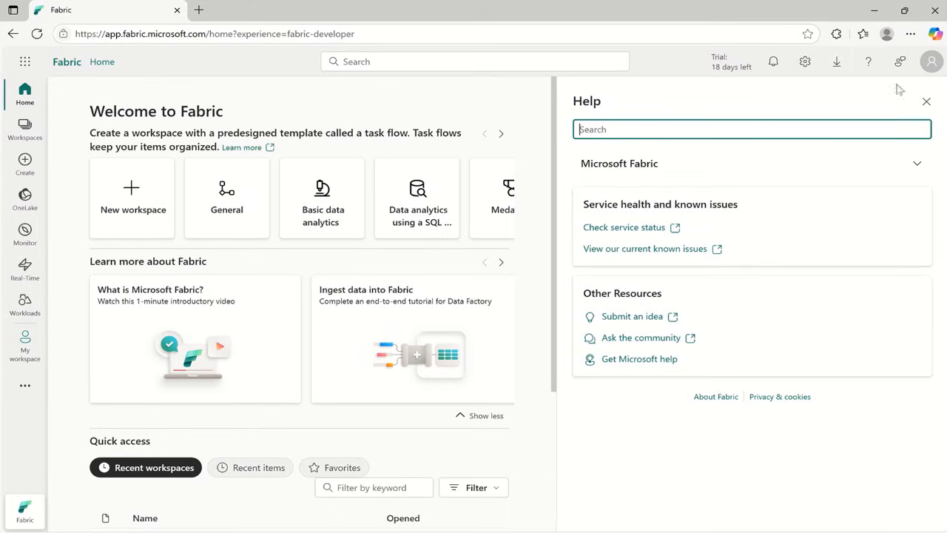
pyautogui.moveTo(866, 90)
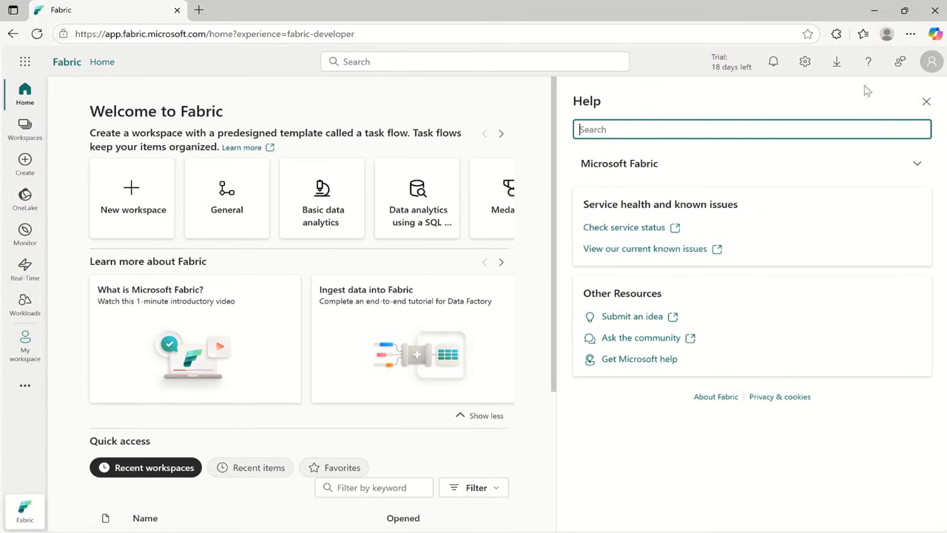
pyautogui.click(836, 62)
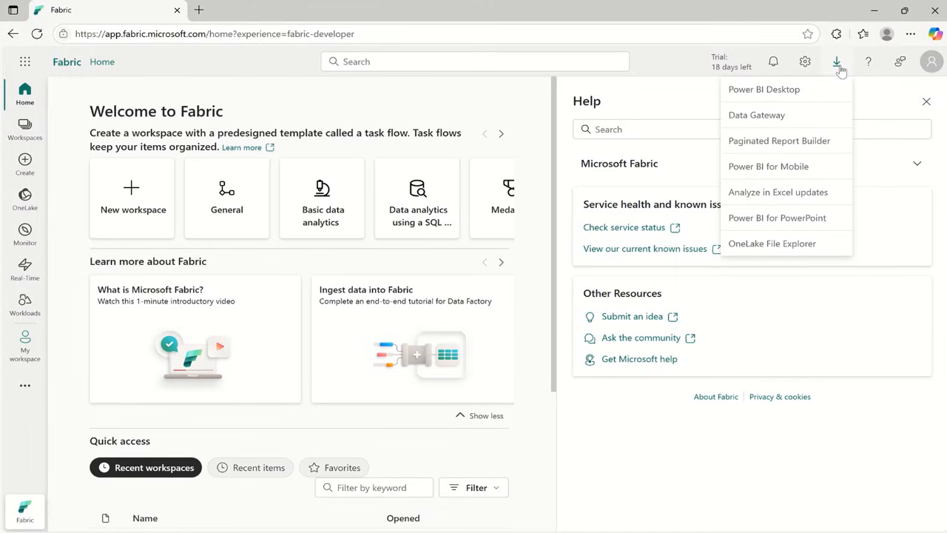
pyautogui.click(841, 62)
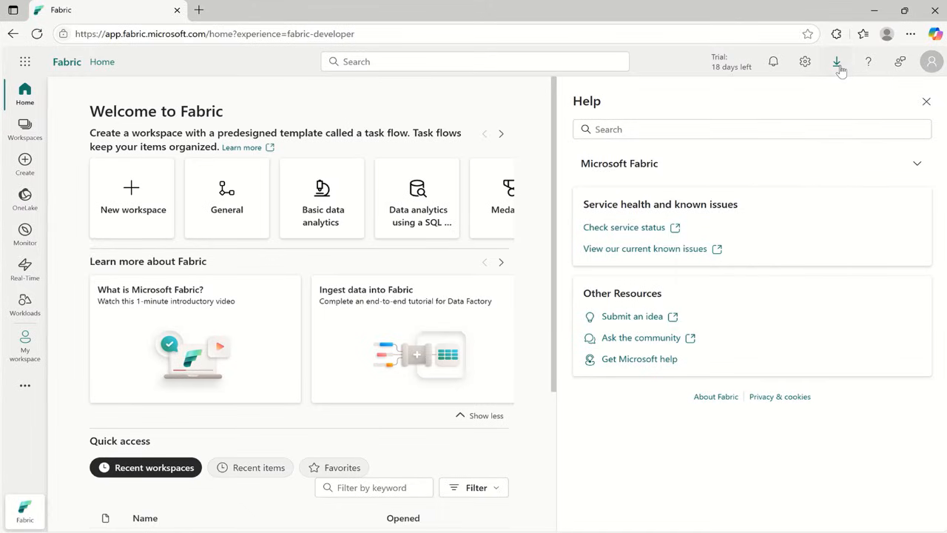
pyautogui.click(925, 101)
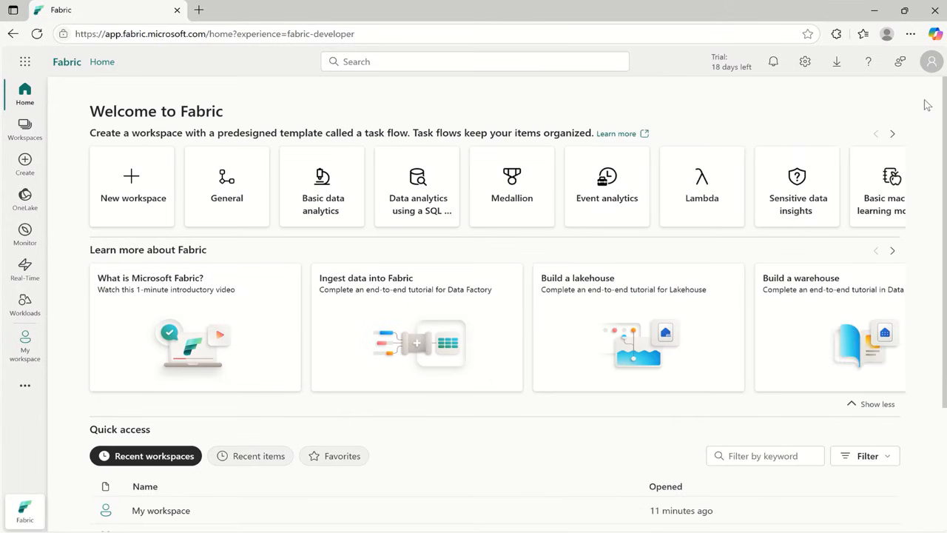
# Browse General, Notifications and Item settings preferences, ending on Developer settings with developer mode off.
pyautogui.click(805, 62)
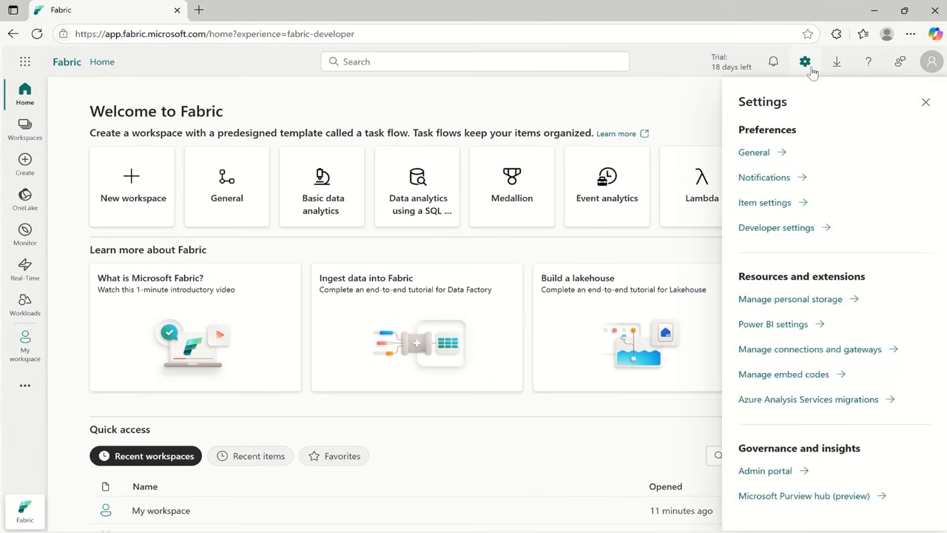
pyautogui.moveTo(813, 120)
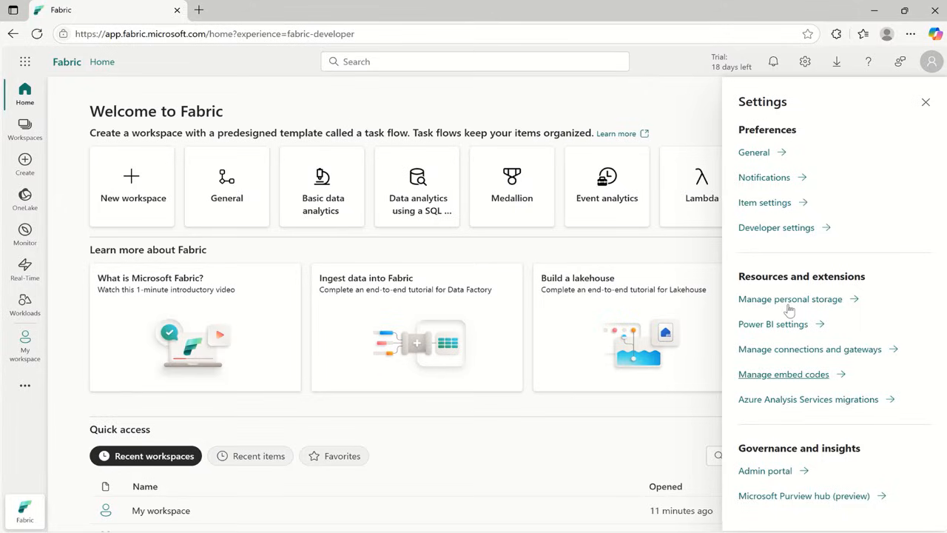
pyautogui.click(753, 152)
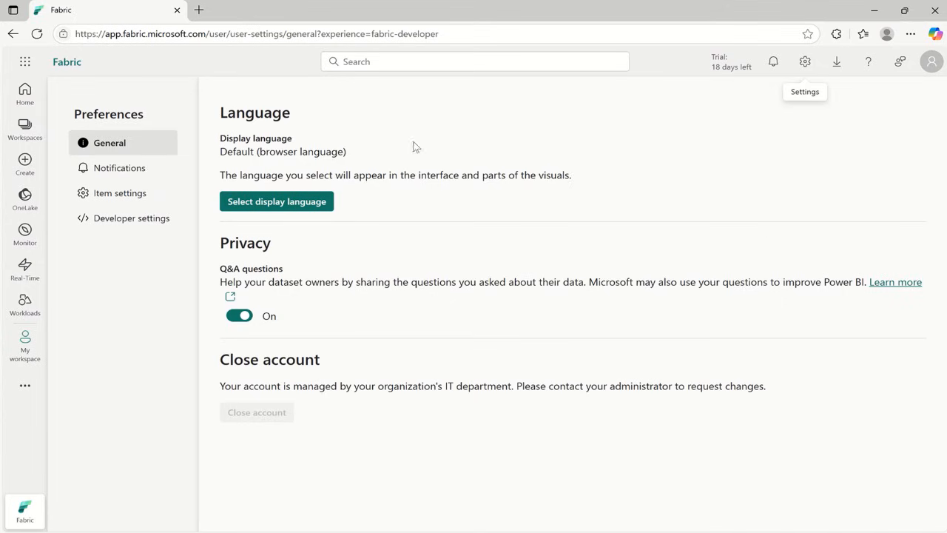
pyautogui.moveTo(126, 237)
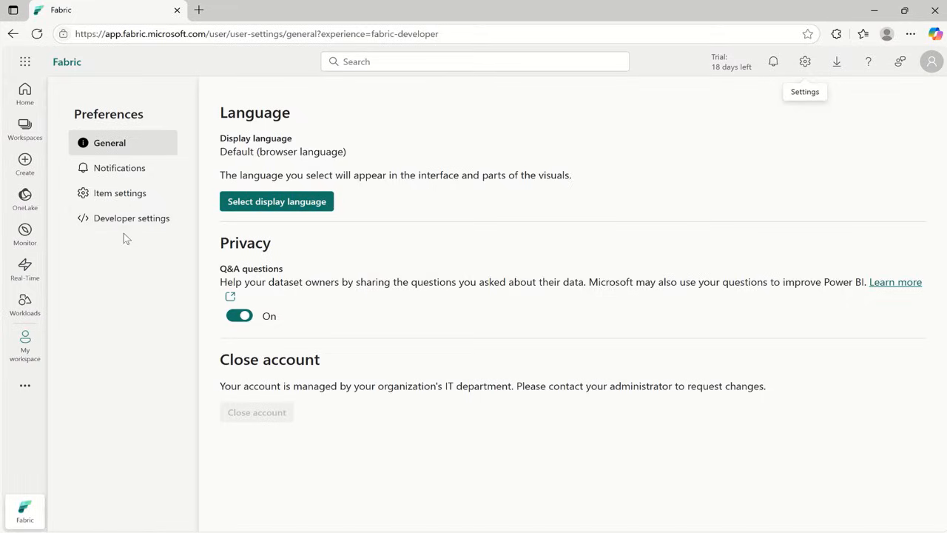
pyautogui.click(119, 167)
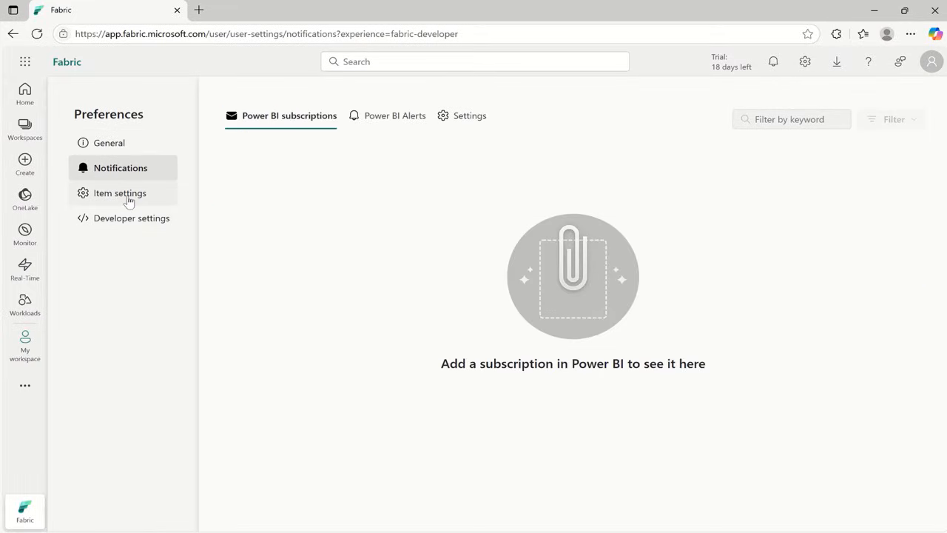
pyautogui.click(119, 193)
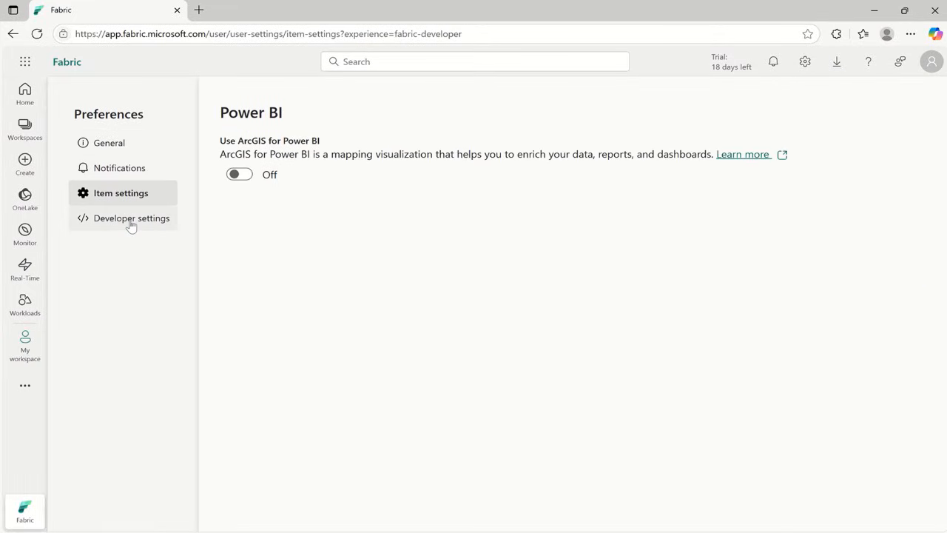
pyautogui.click(131, 217)
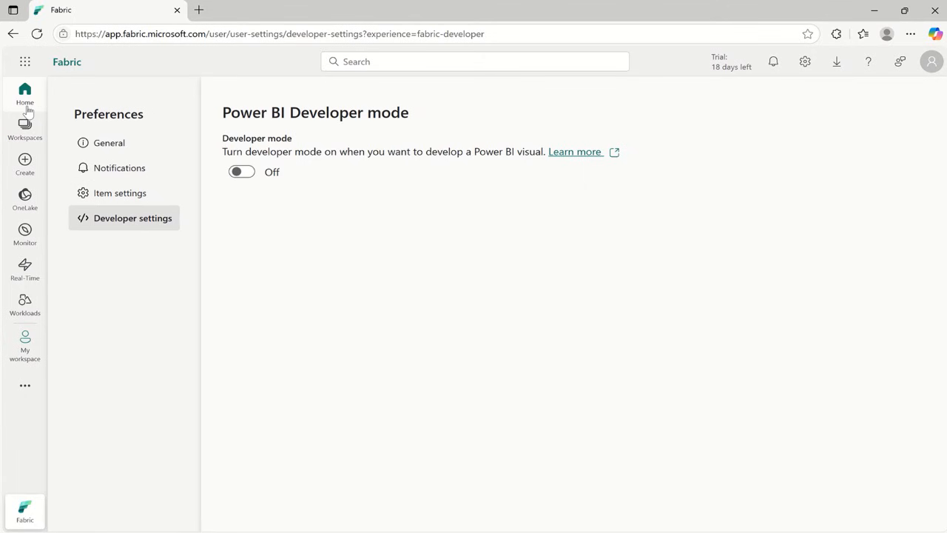
# Go to Home, check the notifications panel showing nothing unread, and close it.
pyautogui.click(24, 93)
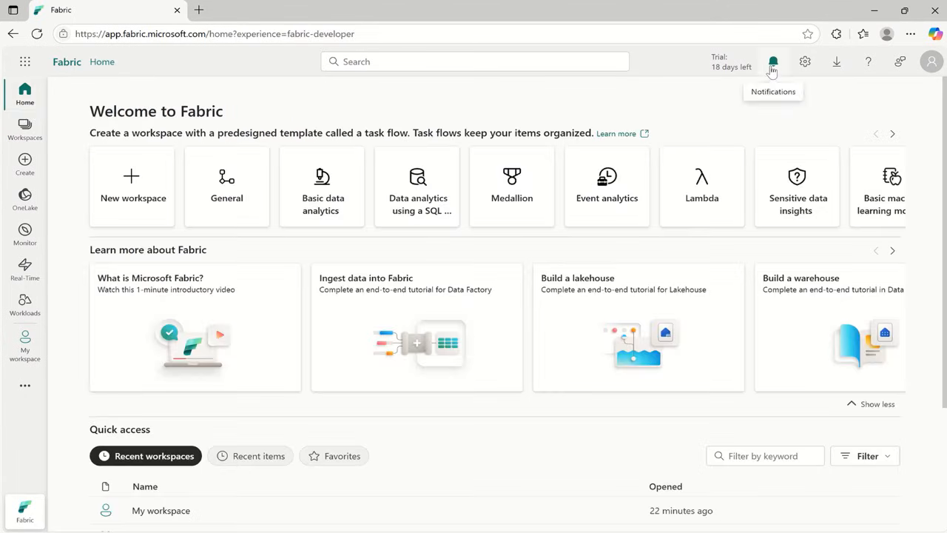
pyautogui.click(773, 61)
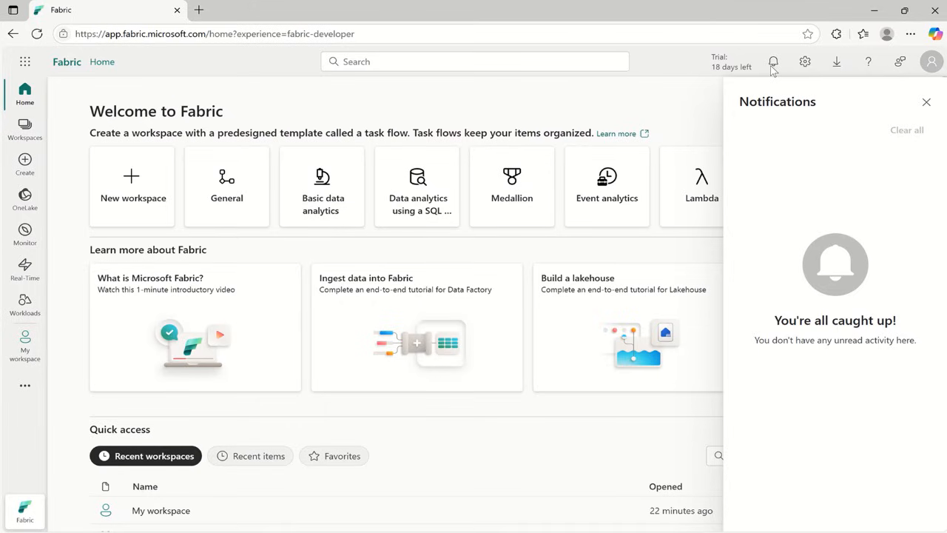
pyautogui.click(926, 102)
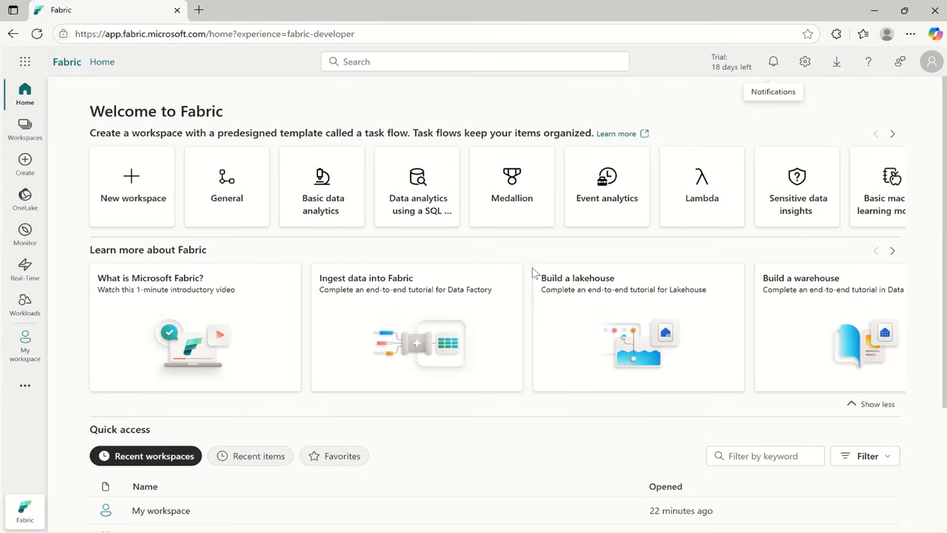
pyautogui.moveTo(603, 265)
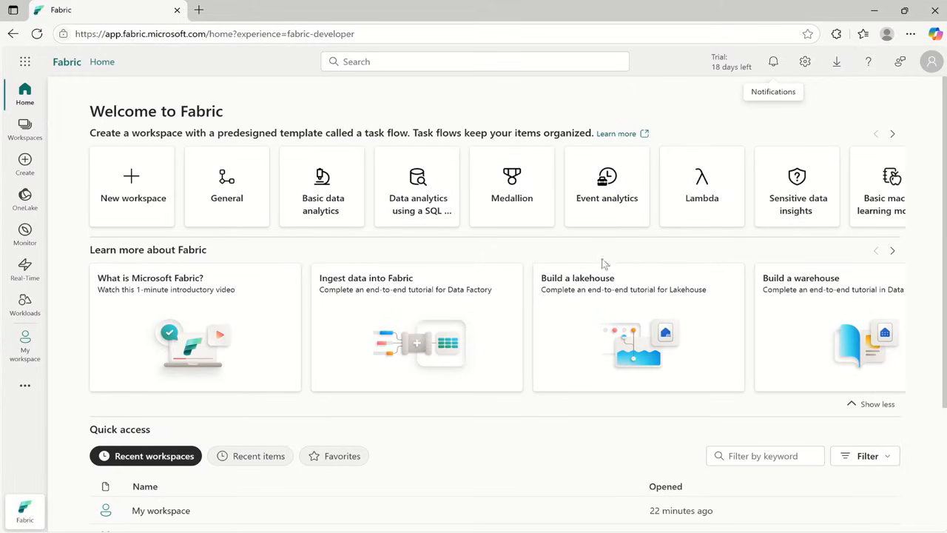
pyautogui.moveTo(24, 161)
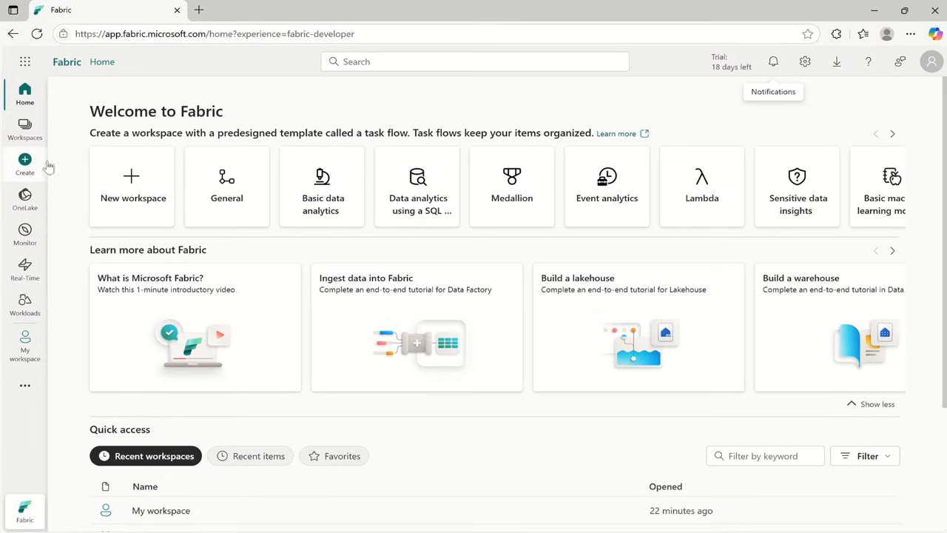
pyautogui.moveTo(52, 152)
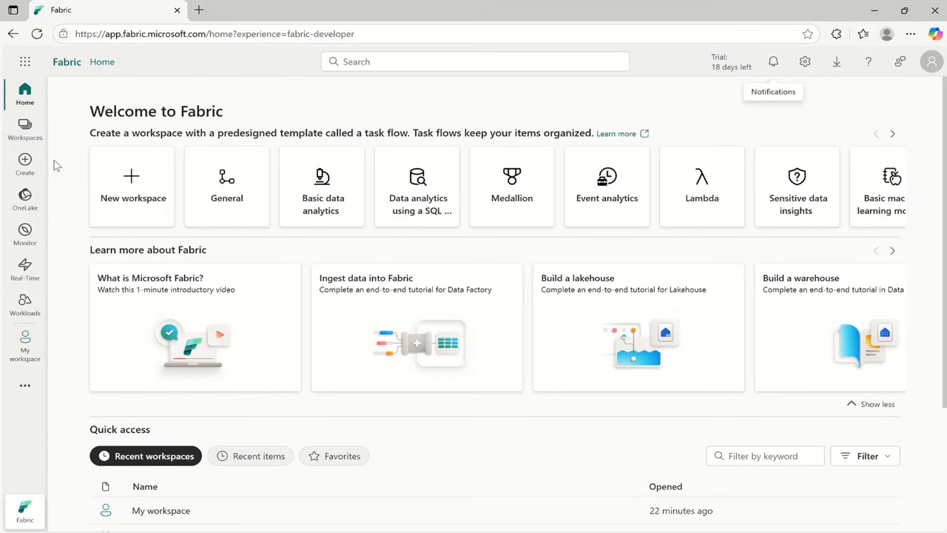
pyautogui.moveTo(57, 164)
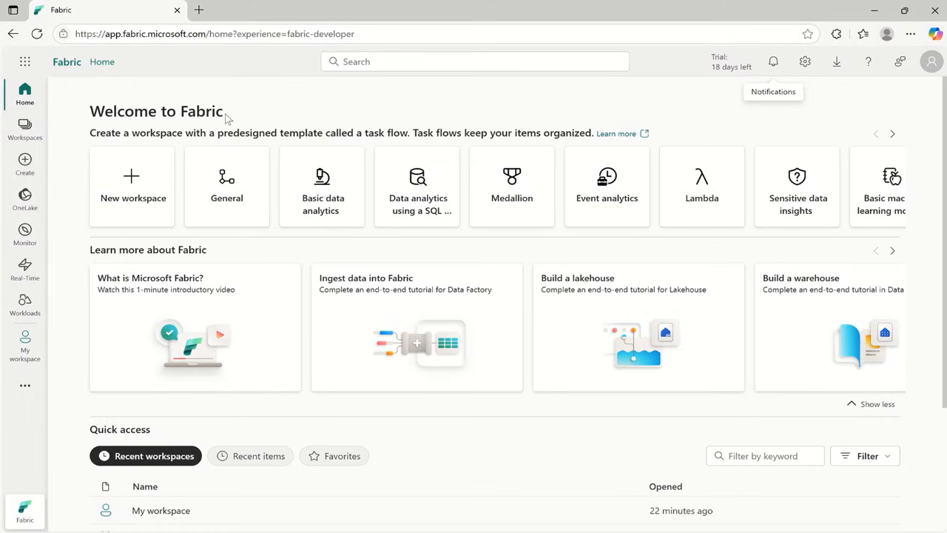
pyautogui.moveTo(118, 128)
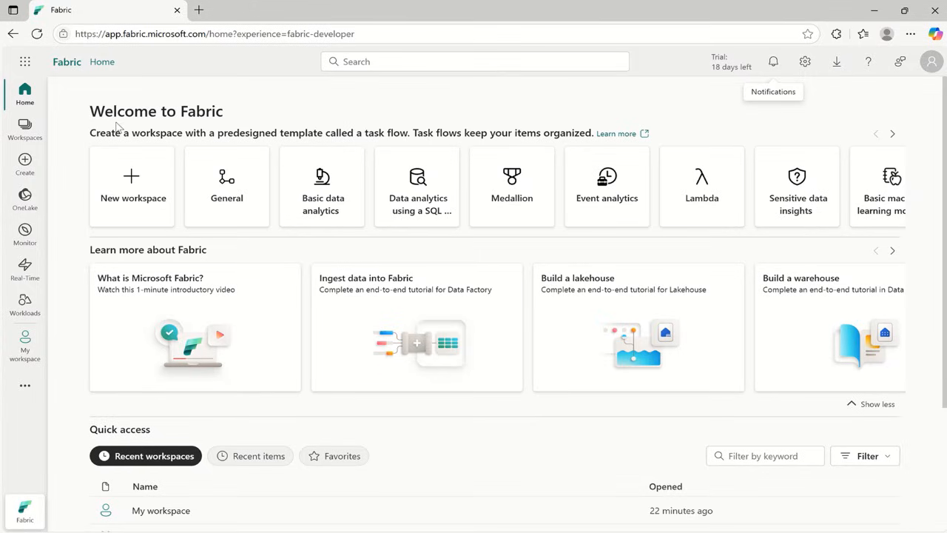
pyautogui.moveTo(238, 163)
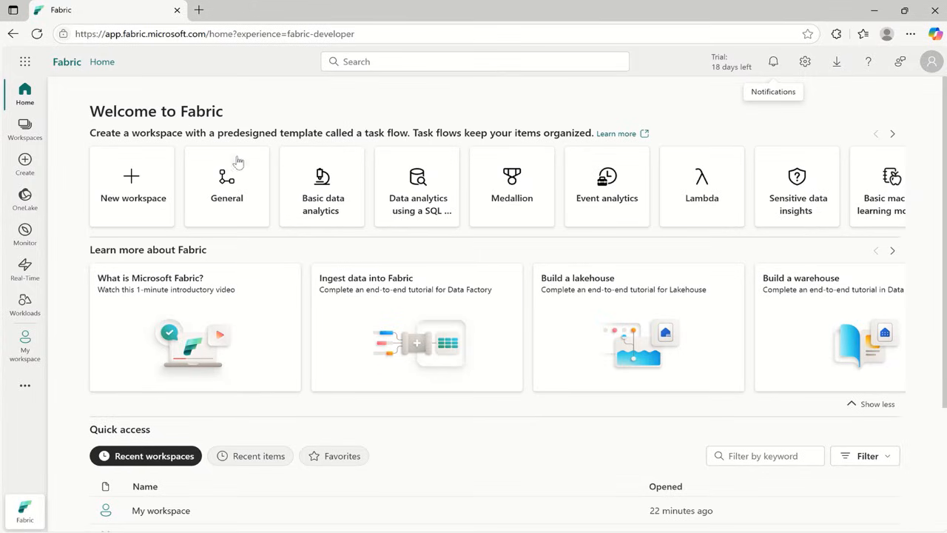
pyautogui.moveTo(425, 124)
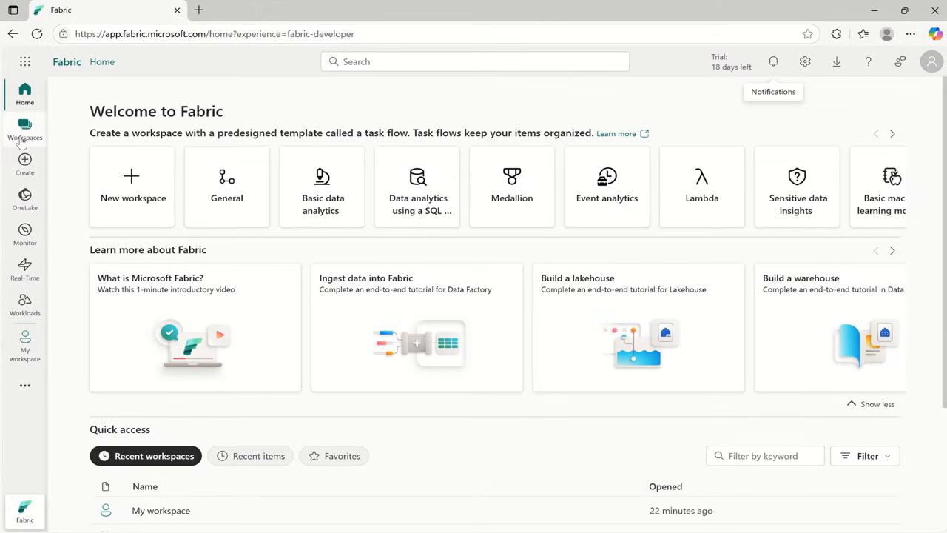
# Show the Workspaces pane listing My workspace, Admin monitoring, Pettaka1, RSP and Sales Performance.
pyautogui.click(25, 130)
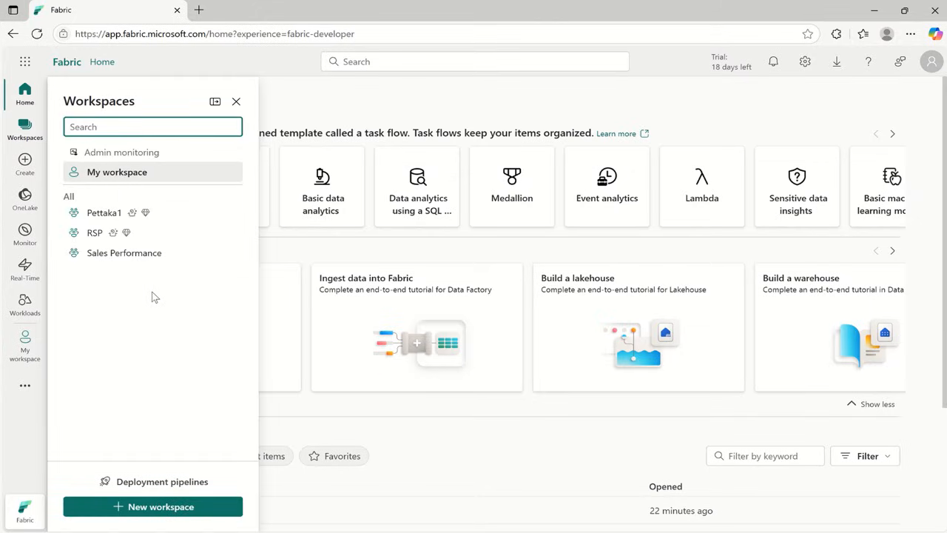
pyautogui.moveTo(155, 307)
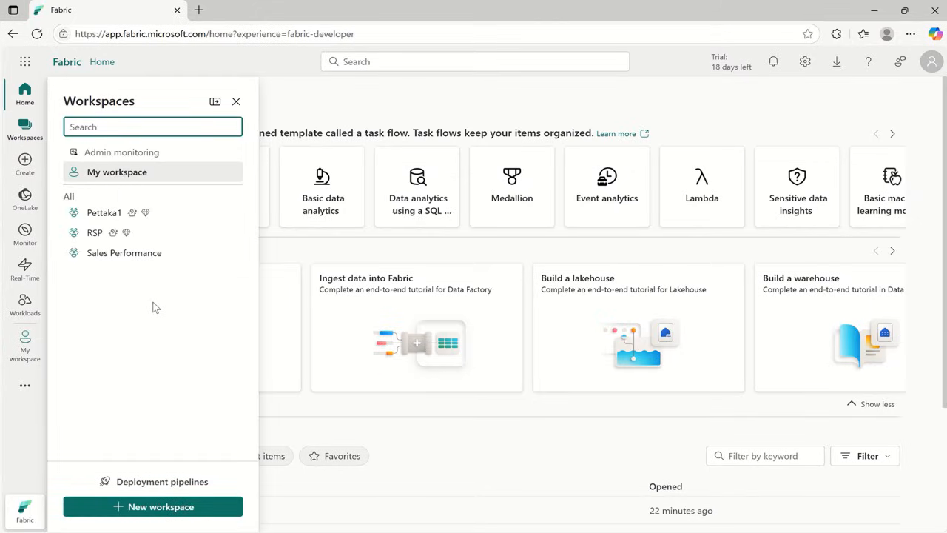
pyautogui.moveTo(152, 307)
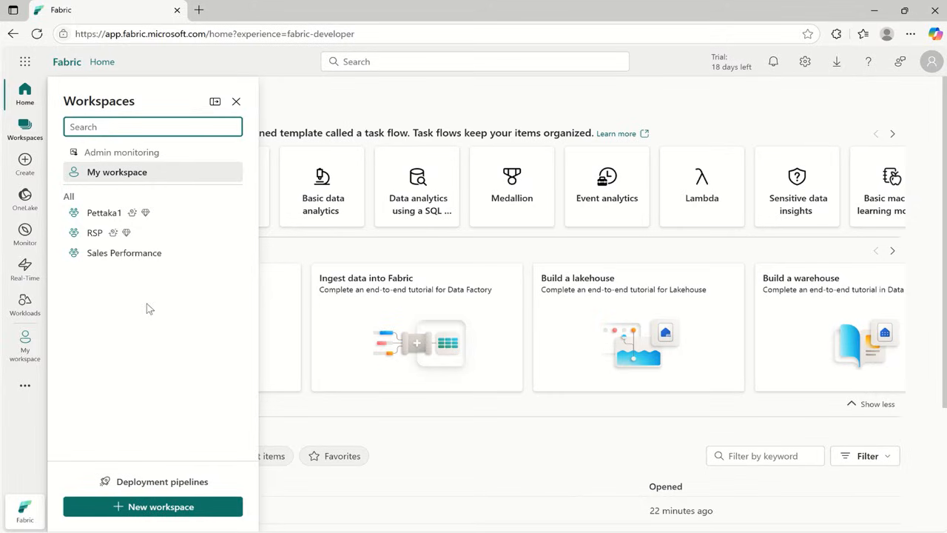
pyautogui.moveTo(147, 309)
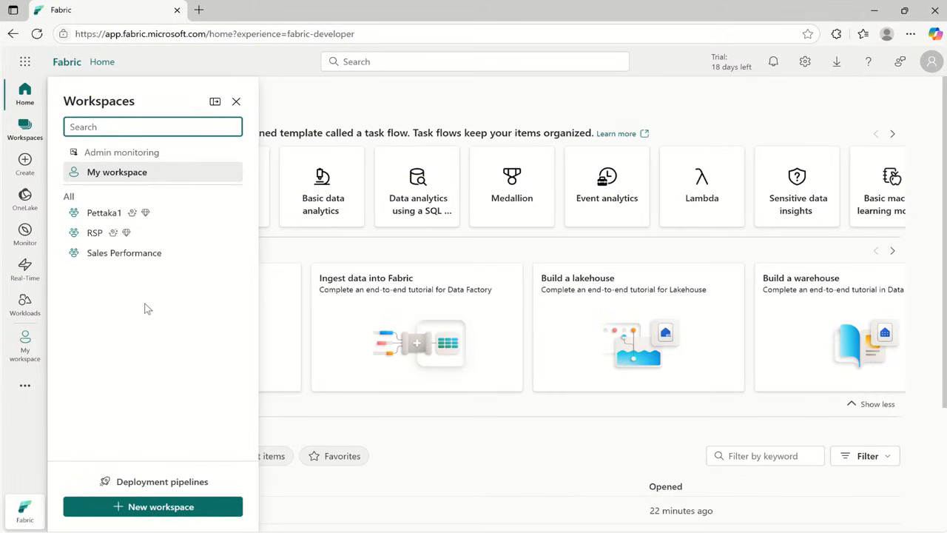
pyautogui.moveTo(124, 252)
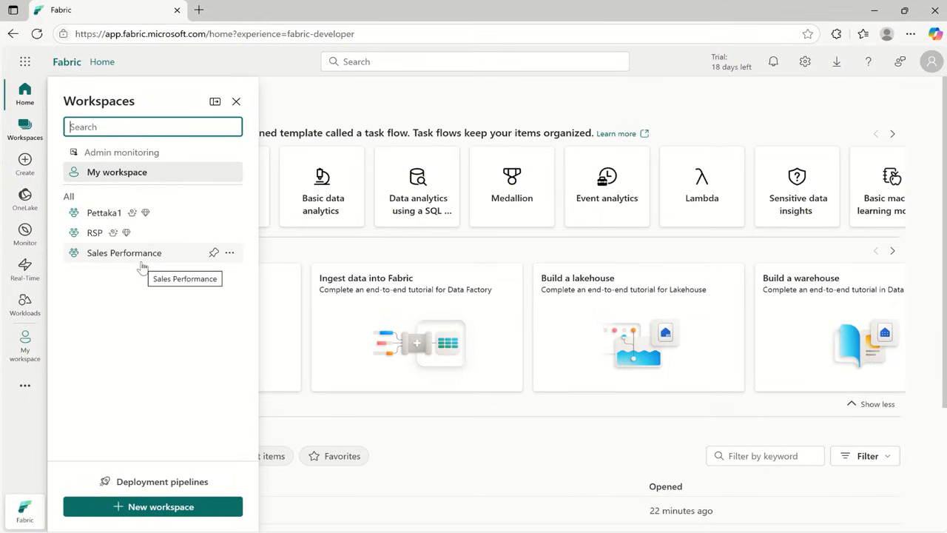
pyautogui.moveTo(138, 287)
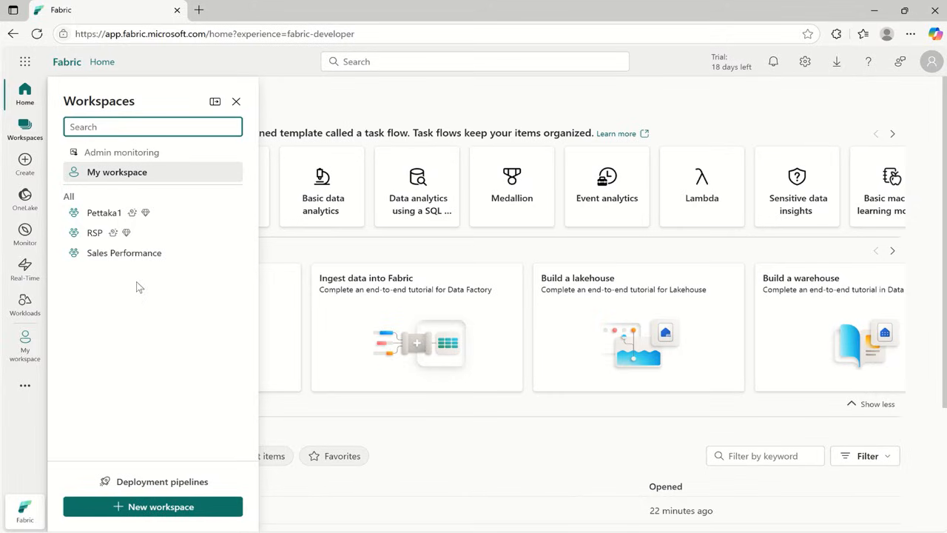
pyautogui.moveTo(139, 235)
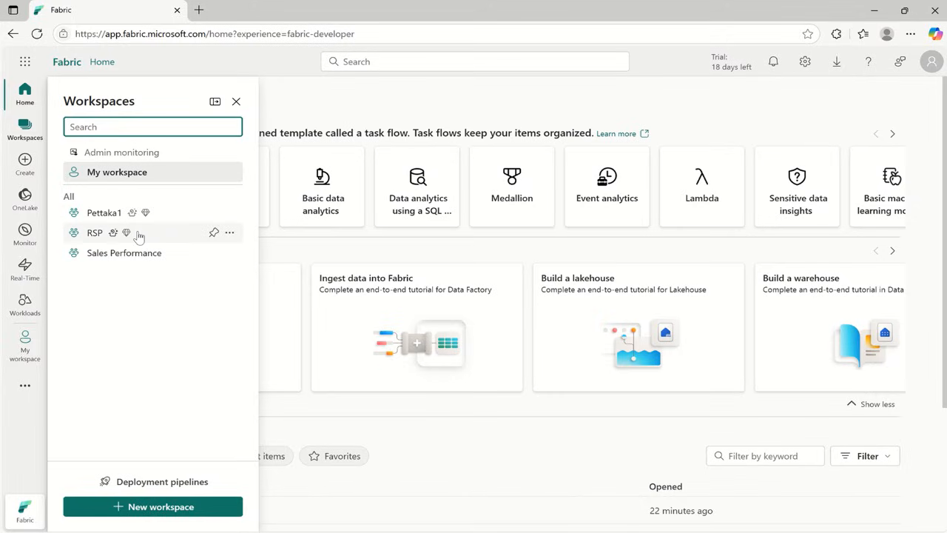
pyautogui.moveTo(152, 212)
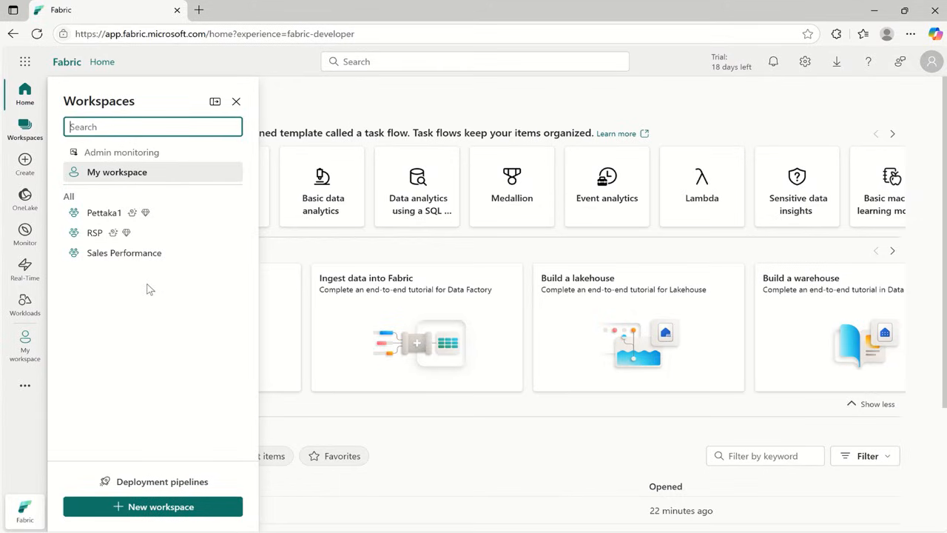
# Close Workspaces, then scroll the Create page from Data Warehouse through Power BI and back.
pyautogui.click(236, 101)
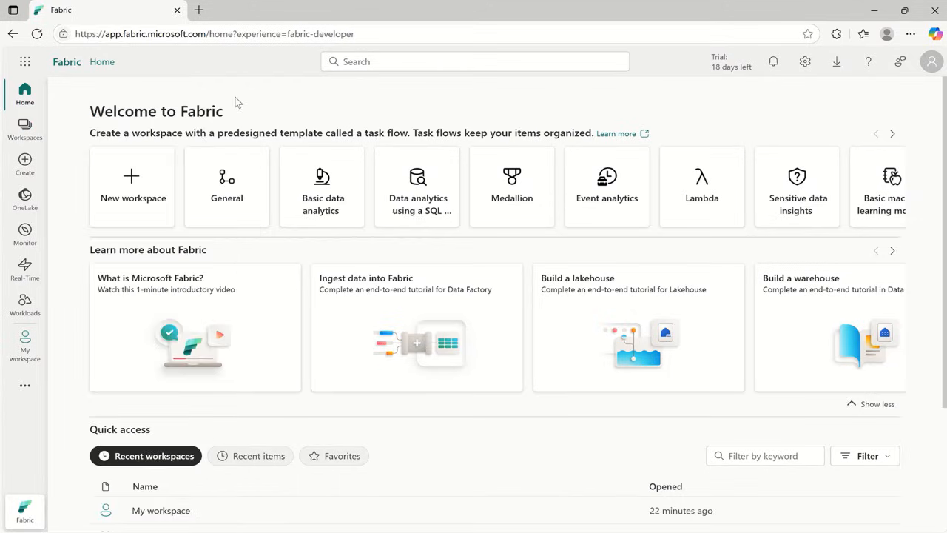
pyautogui.moveTo(24, 160)
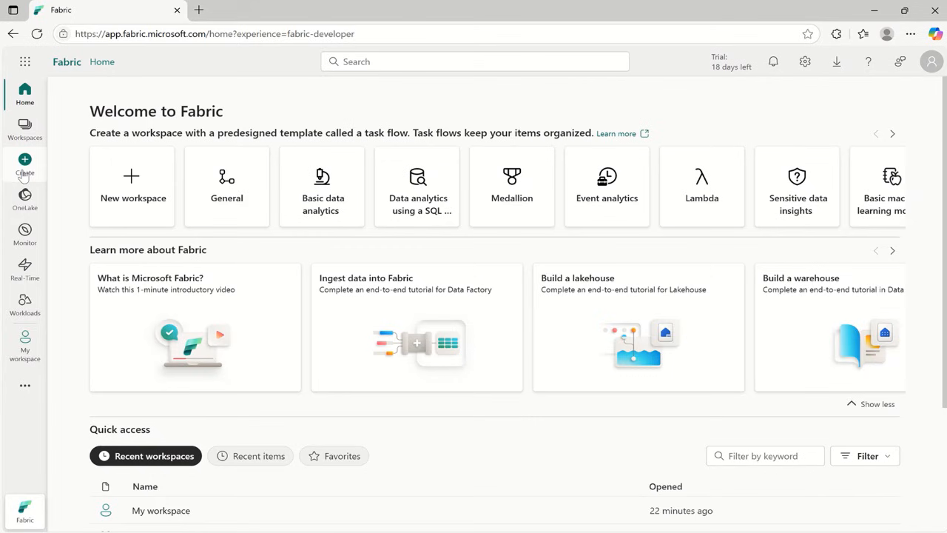
pyautogui.click(24, 163)
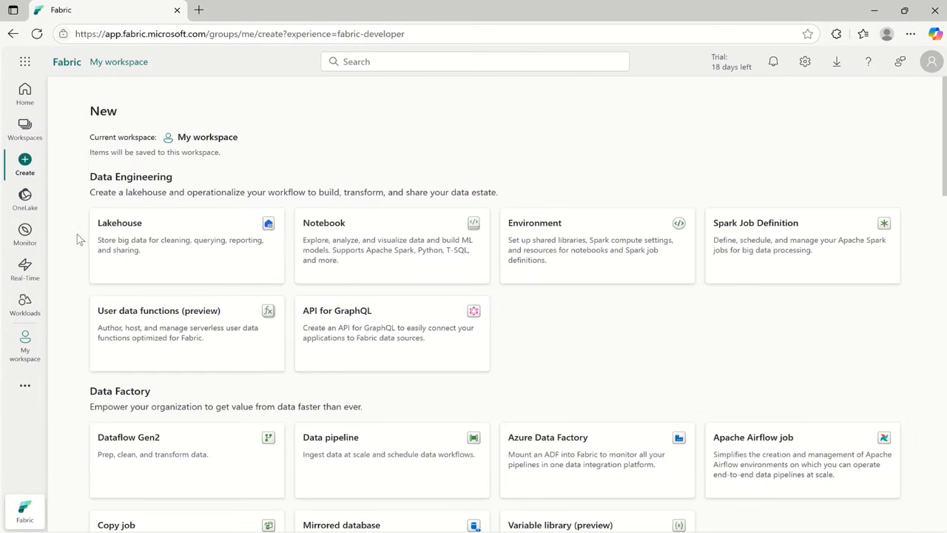
pyautogui.moveTo(77, 238)
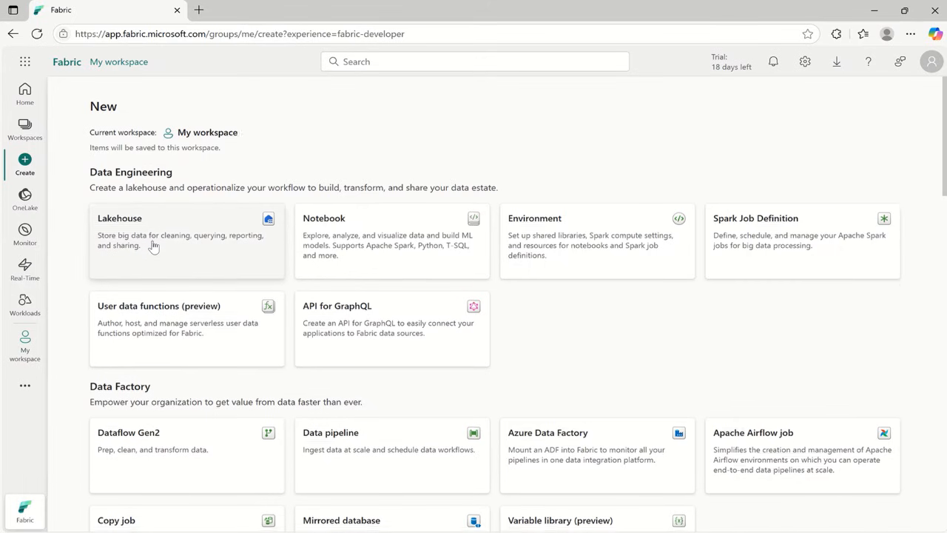
pyautogui.scroll(-3)
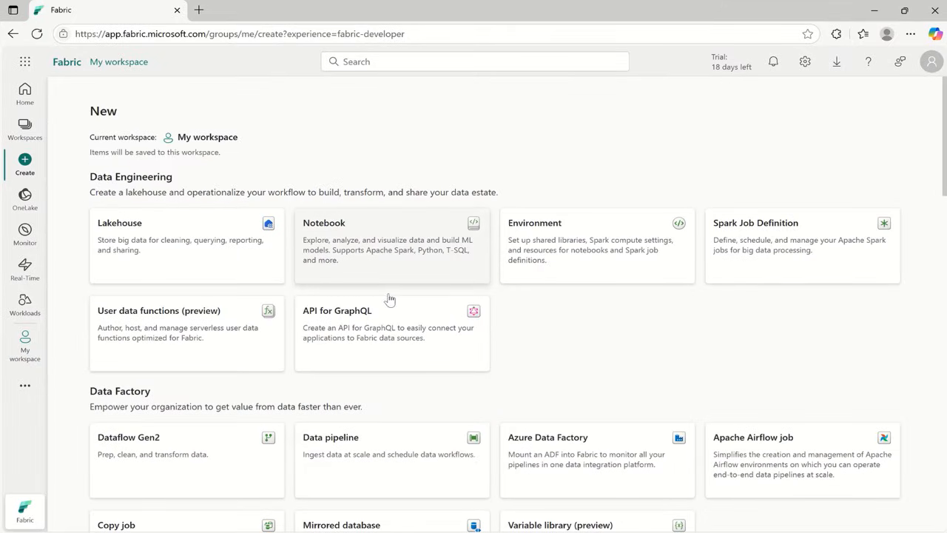
pyautogui.scroll(-3)
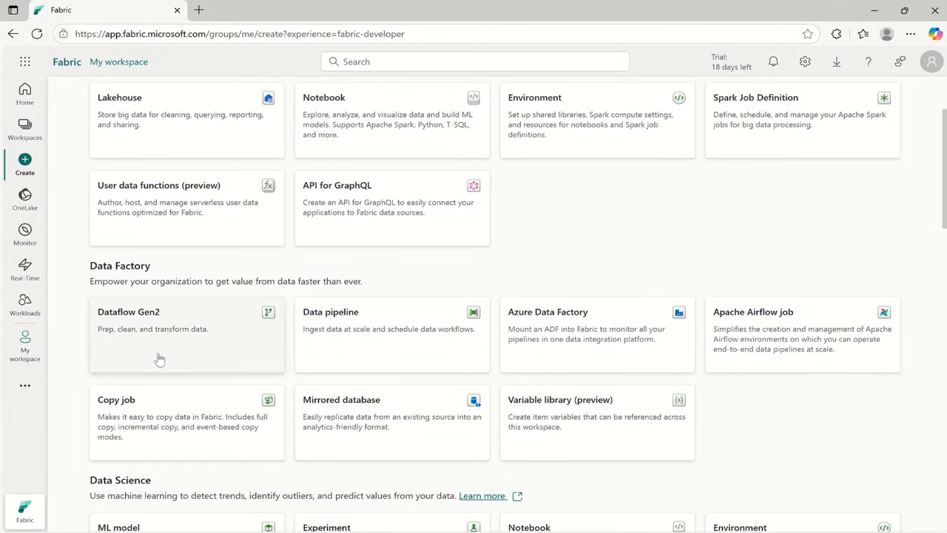
pyautogui.scroll(-3)
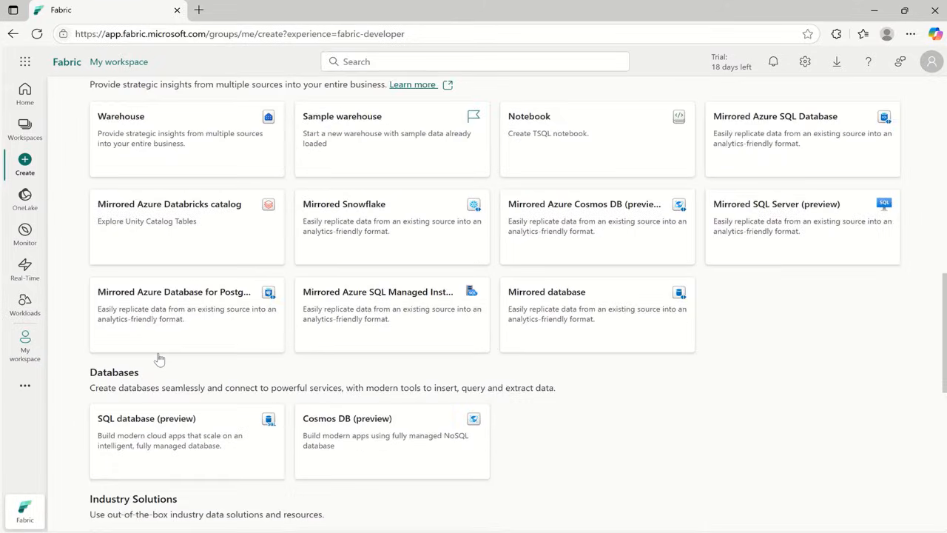
pyautogui.scroll(-3)
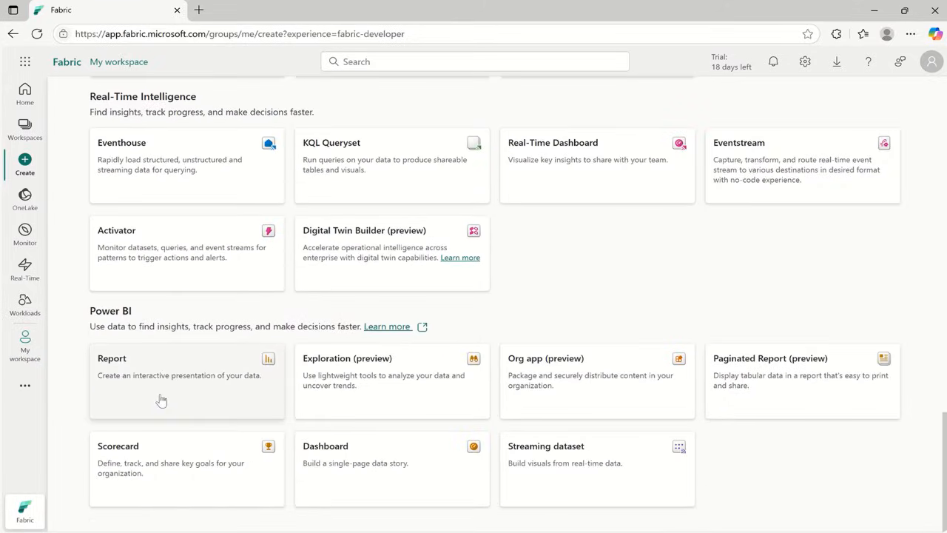
pyautogui.moveTo(168, 390)
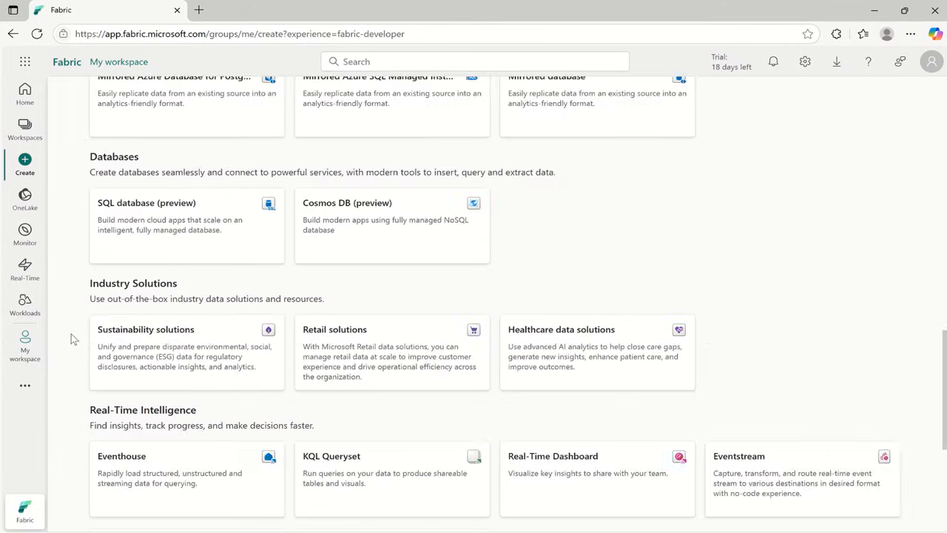
pyautogui.scroll(3)
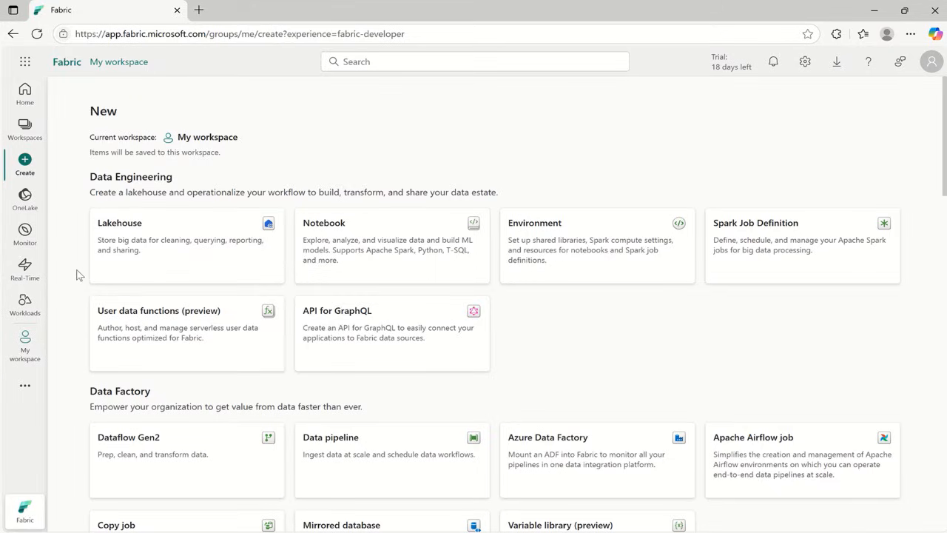
pyautogui.moveTo(161, 263)
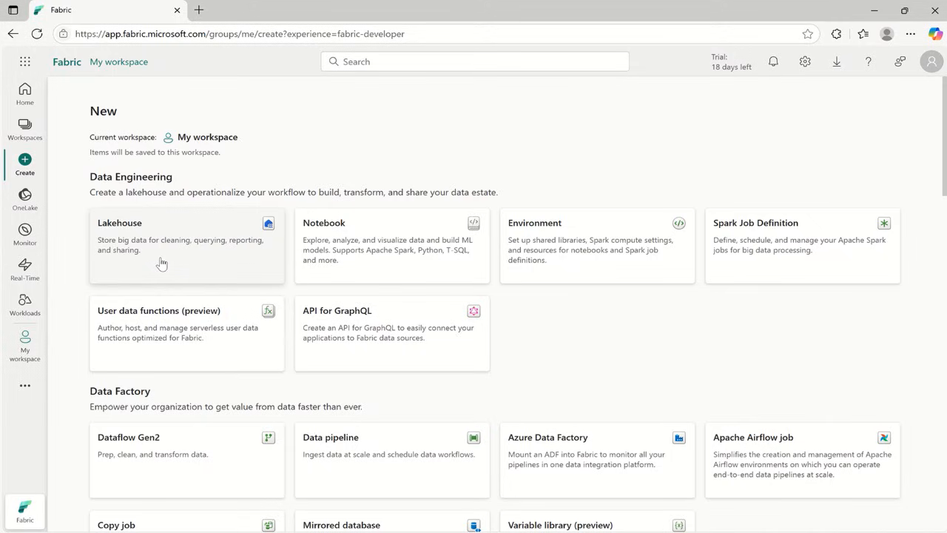
pyautogui.moveTo(85, 275)
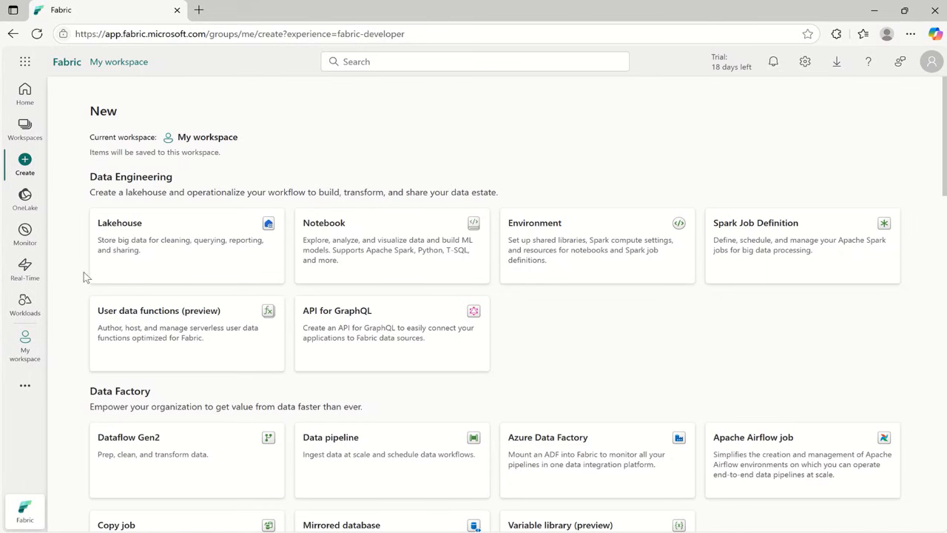
# Scroll the New item catalogue down to Data Science and the Data Warehouse Warehouse card.
pyautogui.scroll(-3)
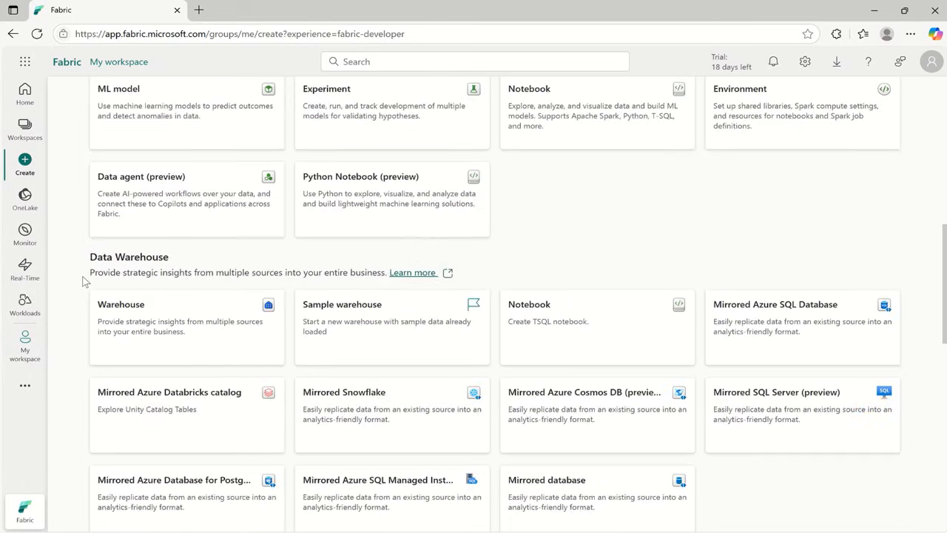
pyautogui.scroll(-3)
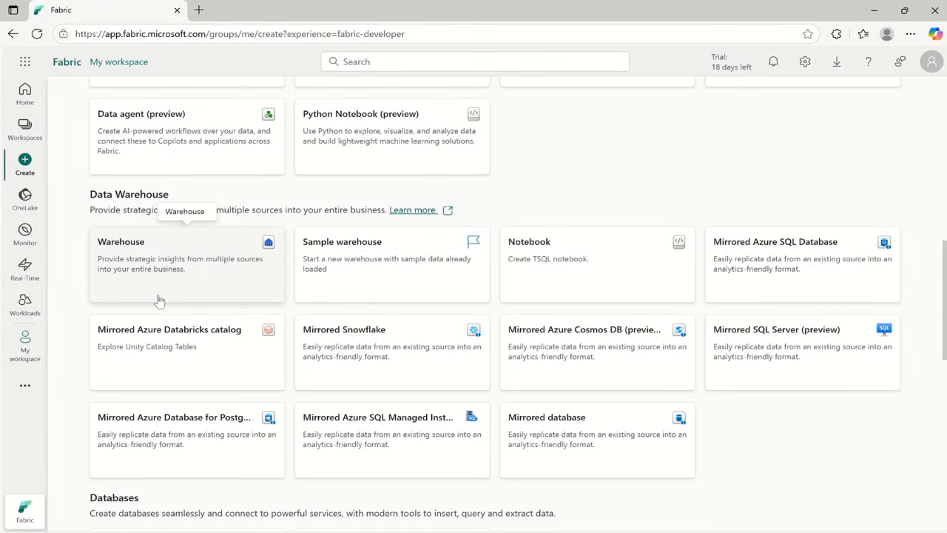
# Scroll the catalogue back up to Data Engineering, highlighting Notebook and API for GraphQL.
pyautogui.scroll(3)
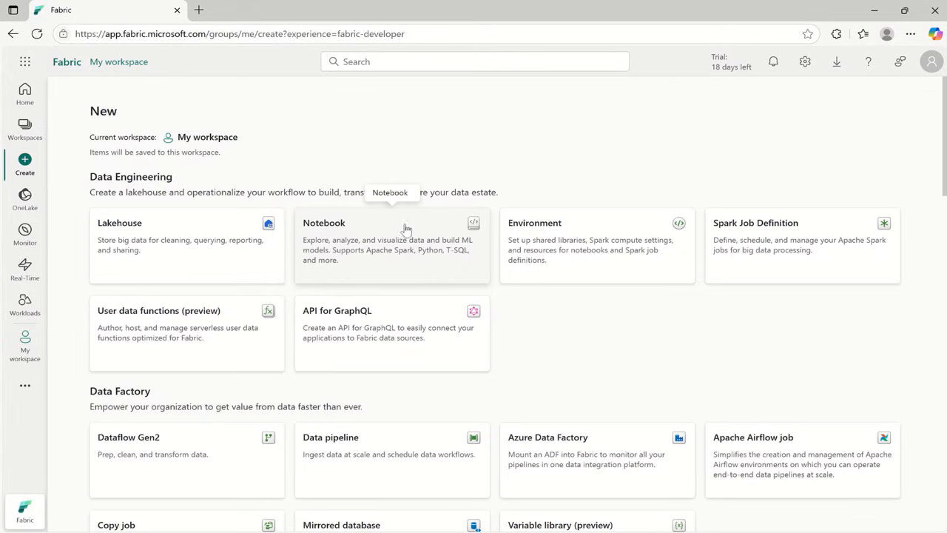
pyautogui.moveTo(480, 302)
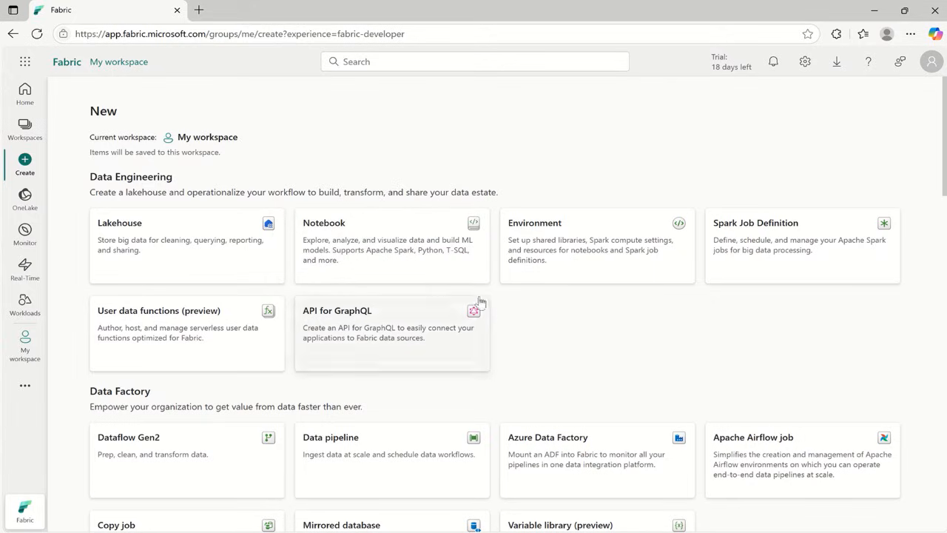
pyautogui.moveTo(436, 269)
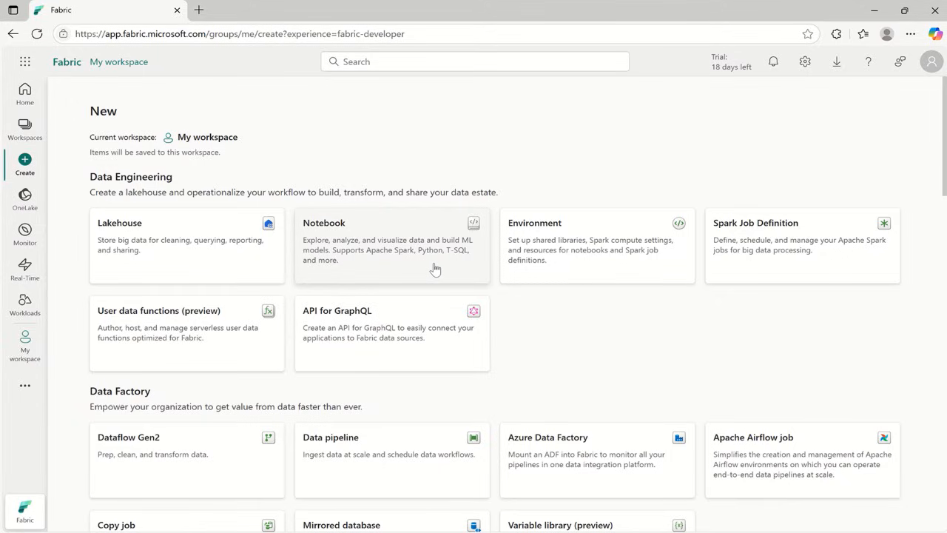
pyautogui.moveTo(559, 321)
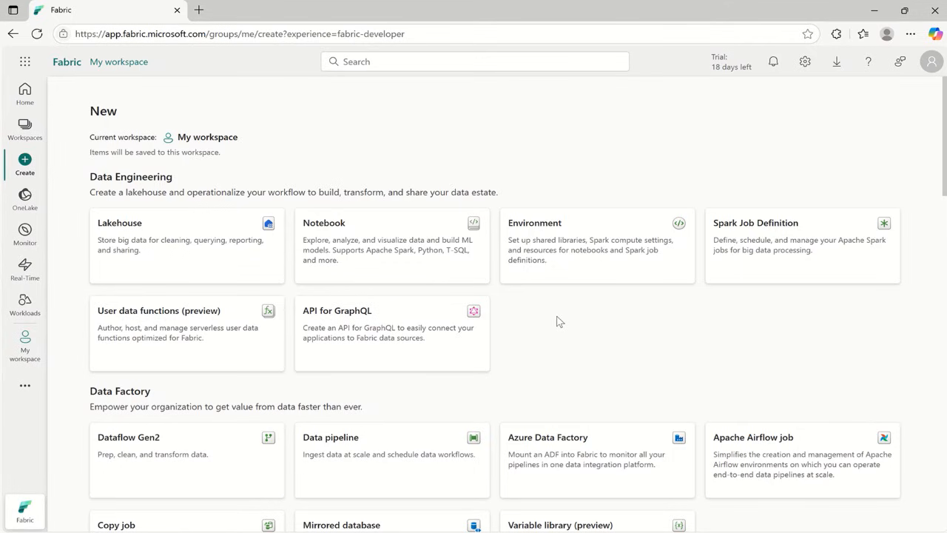
# Scroll to the Data Factory section showing Dataflow Gen2 and Data pipeline cards.
pyautogui.scroll(-3)
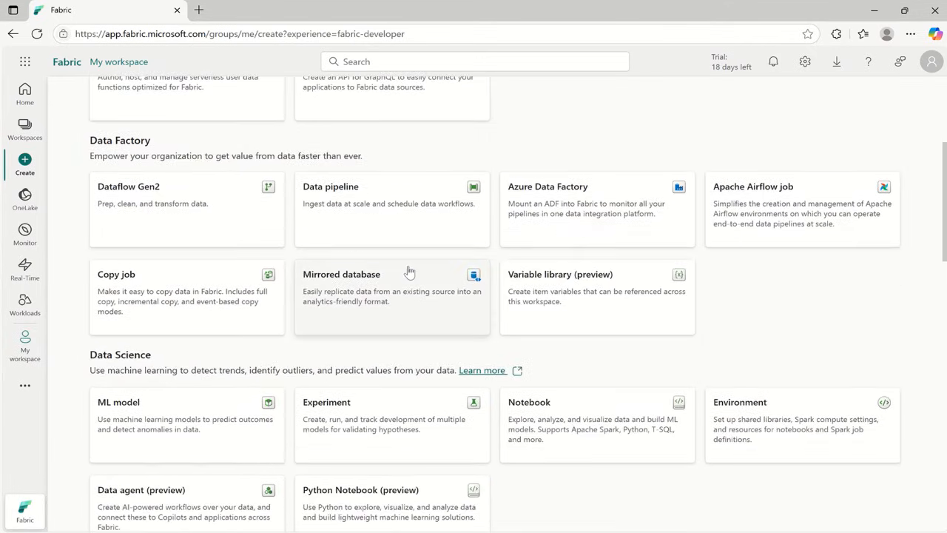
pyautogui.moveTo(467, 308)
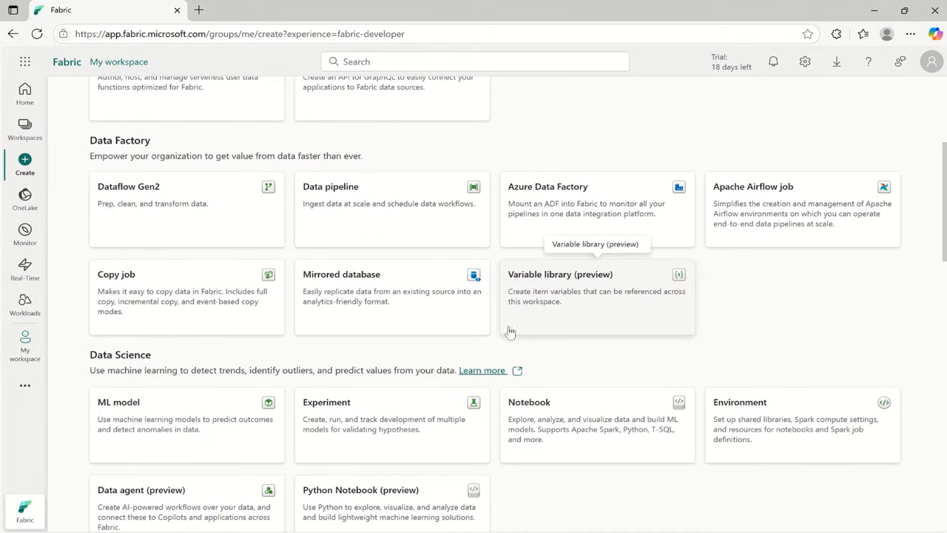
pyautogui.moveTo(419, 204)
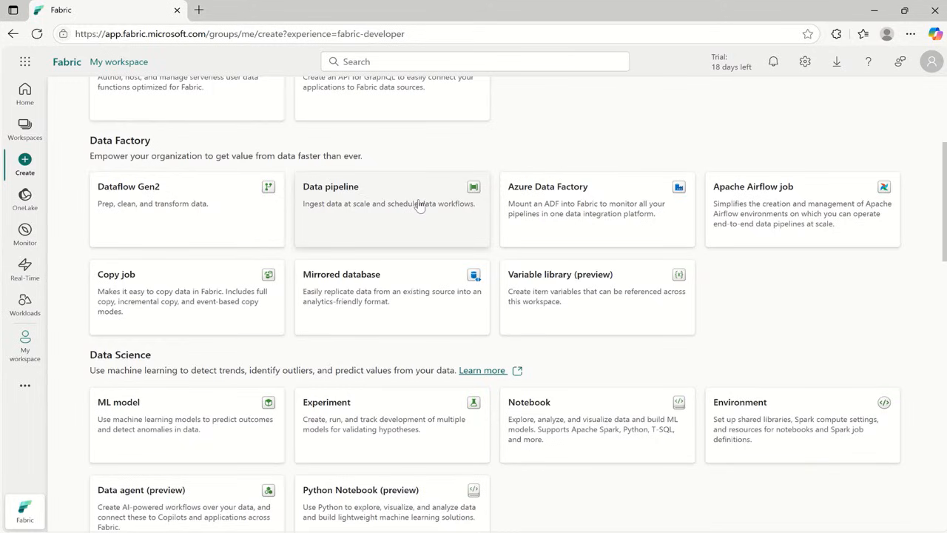
pyautogui.moveTo(474, 151)
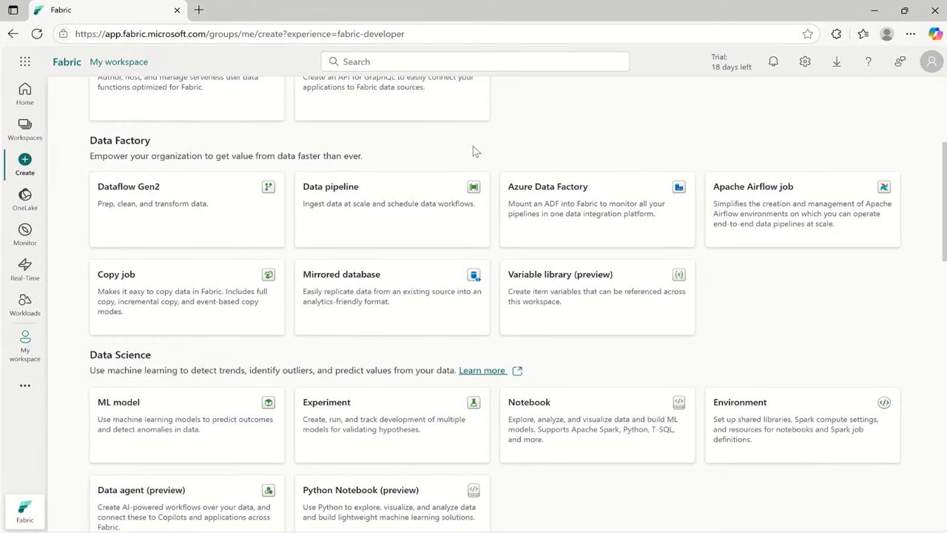
pyautogui.moveTo(161, 222)
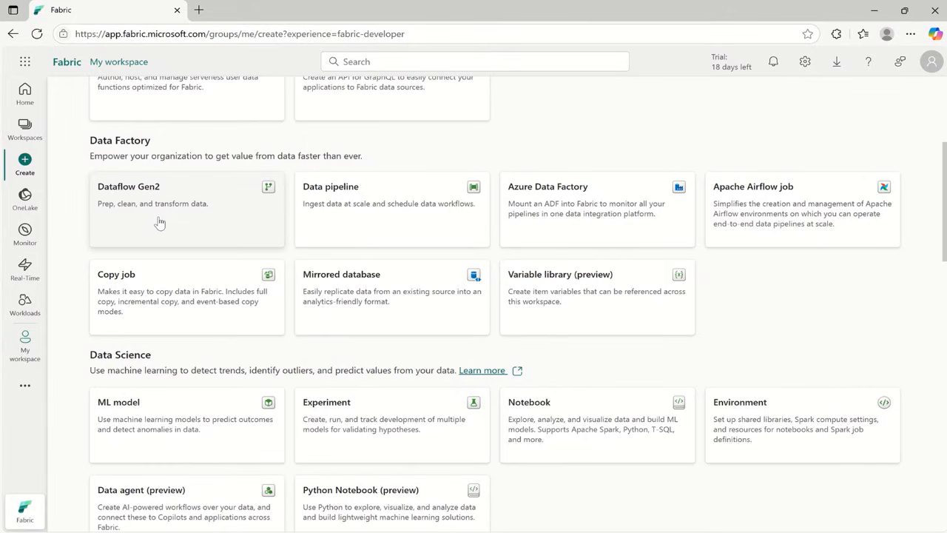
# Scroll the catalogue to the Data Engineering section with the Lakehouse item.
pyautogui.scroll(-3)
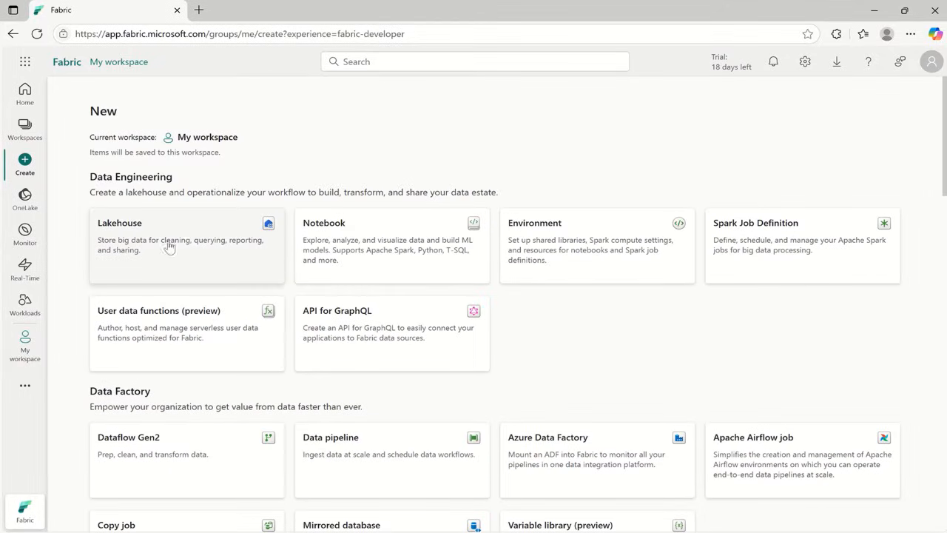
# Scroll through Data Science, Data Warehouse, Industry Solutions and Real-Time Intelligence to Power BI.
pyautogui.scroll(-3)
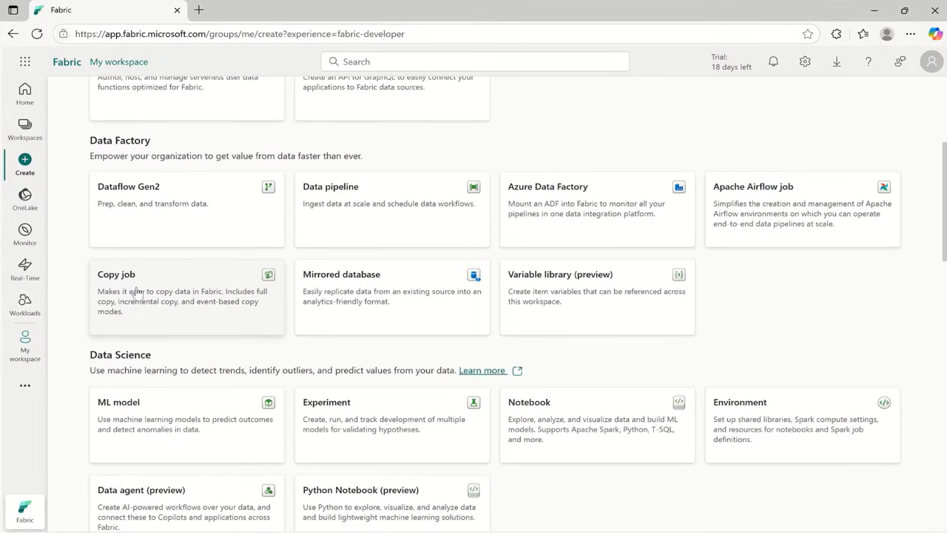
pyautogui.scroll(-3)
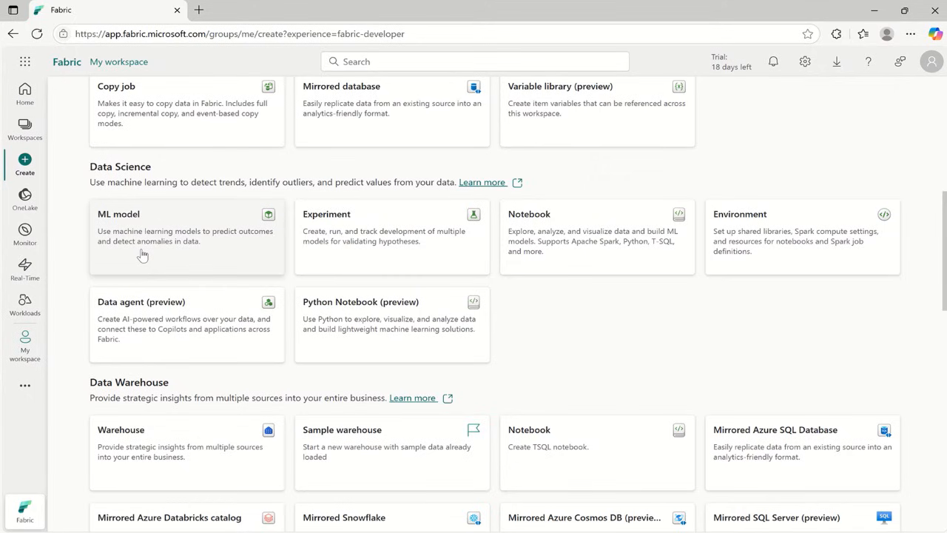
pyautogui.scroll(-3)
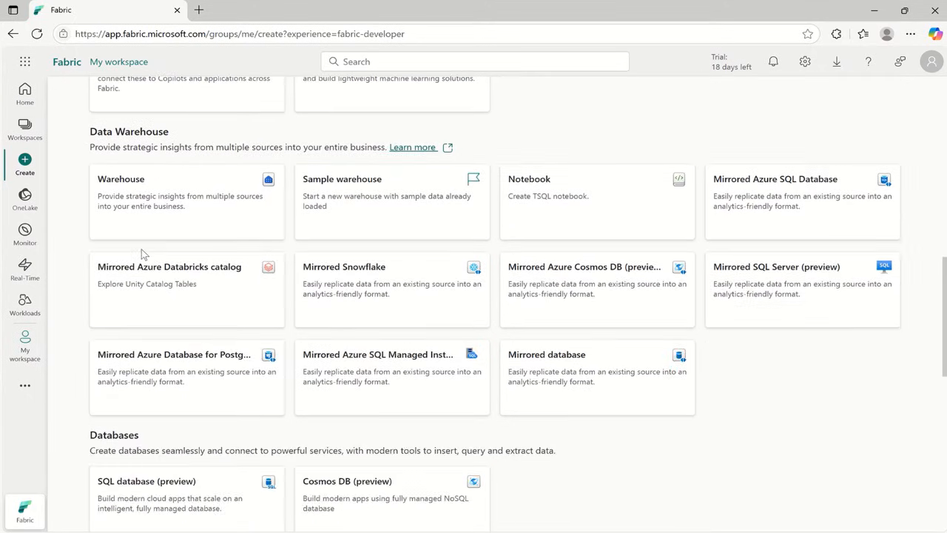
pyautogui.scroll(-3)
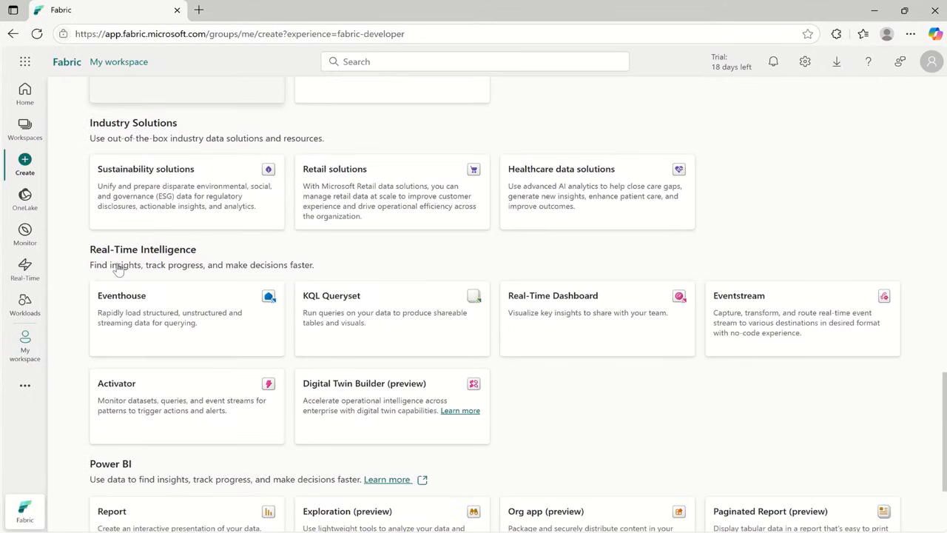
pyautogui.scroll(-3)
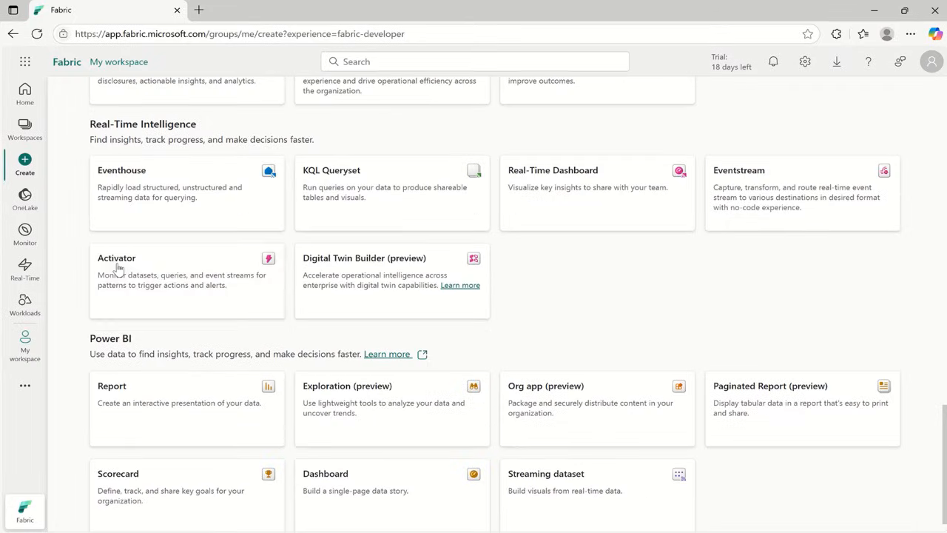
pyautogui.scroll(-3)
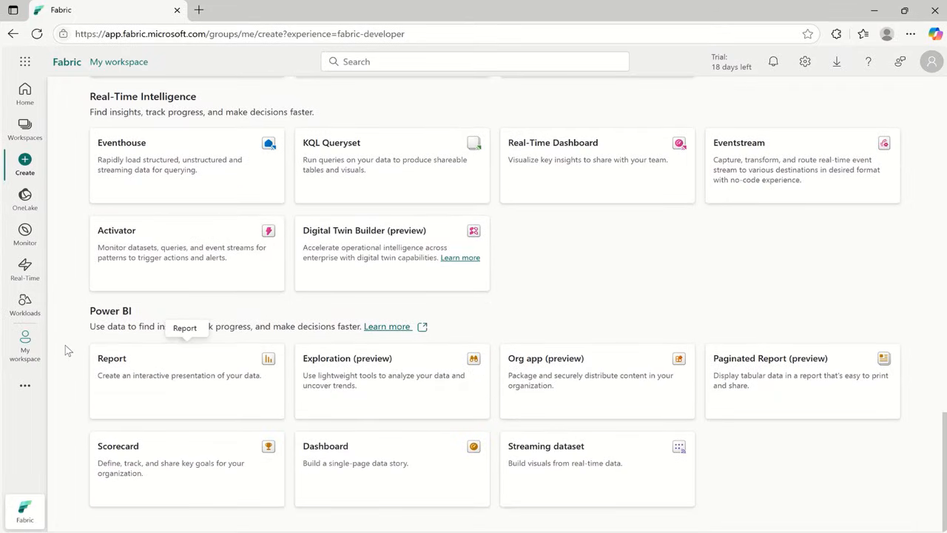
pyautogui.moveTo(65, 349)
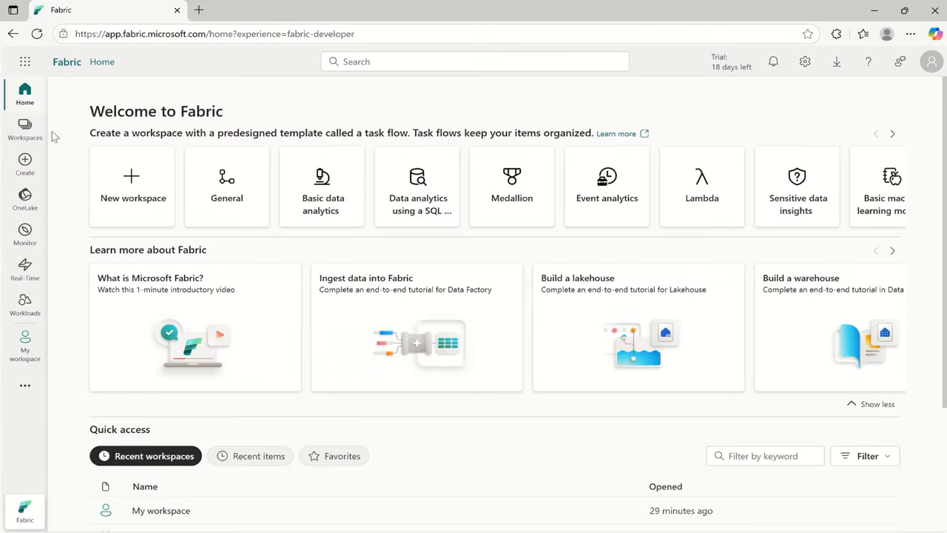
pyautogui.moveTo(62, 276)
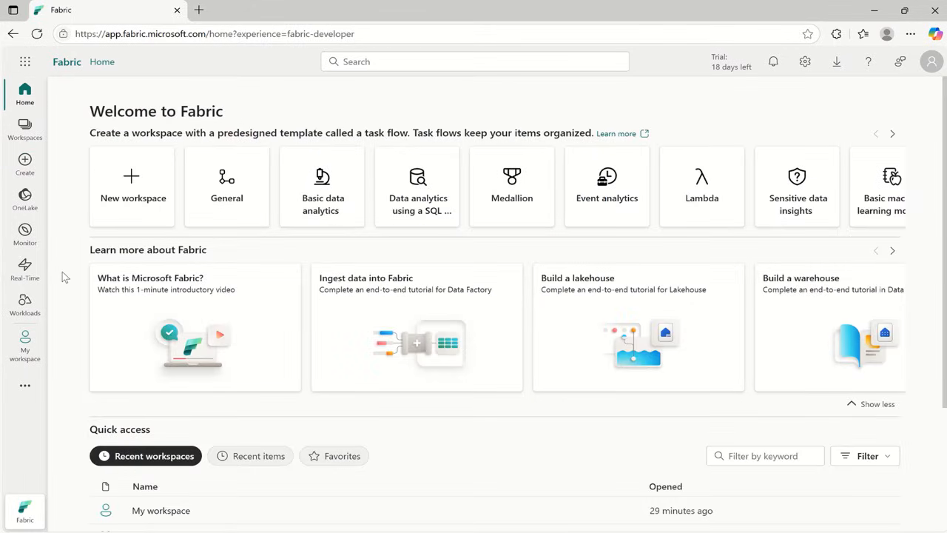